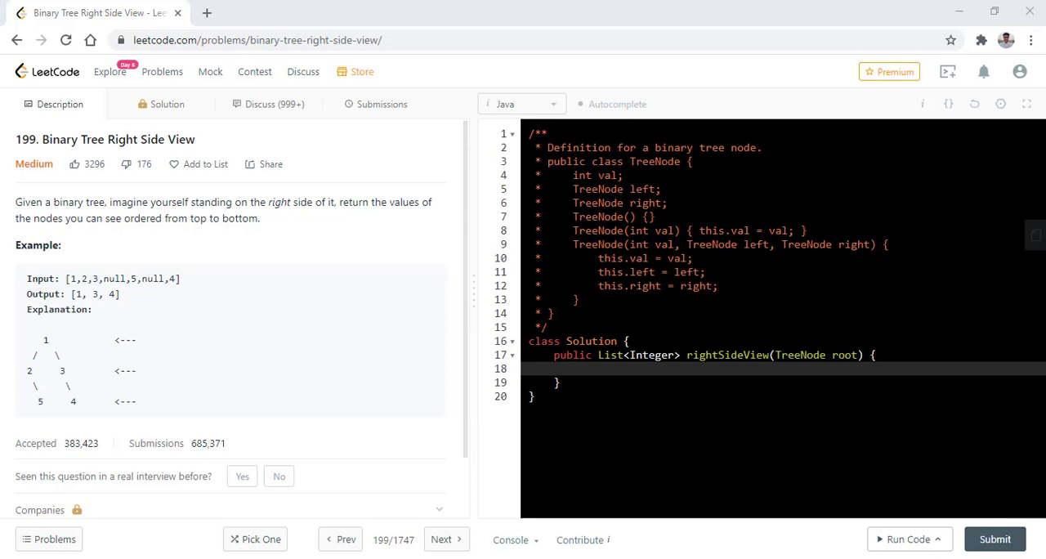
mouse_move(74, 360)
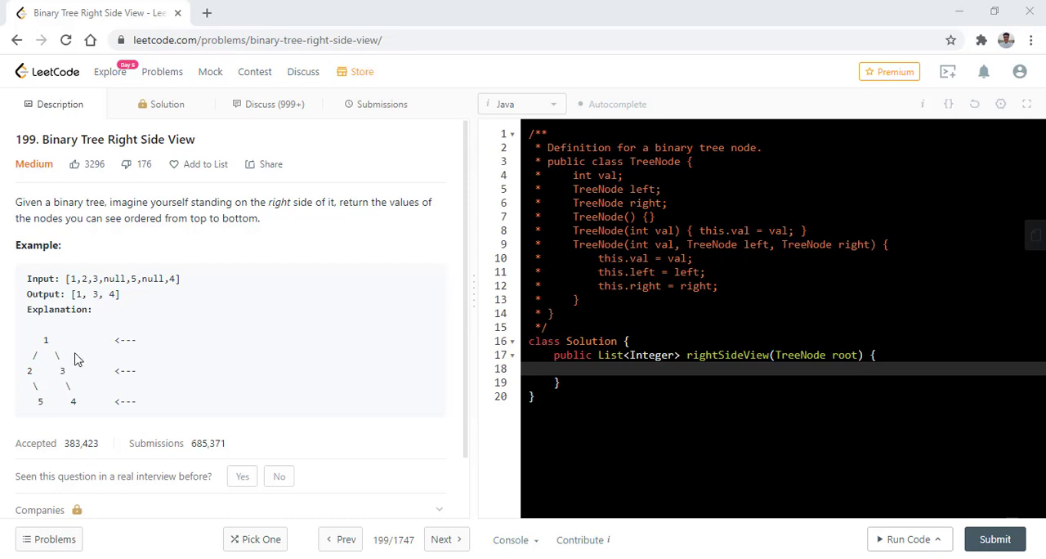
mouse_move(131, 398)
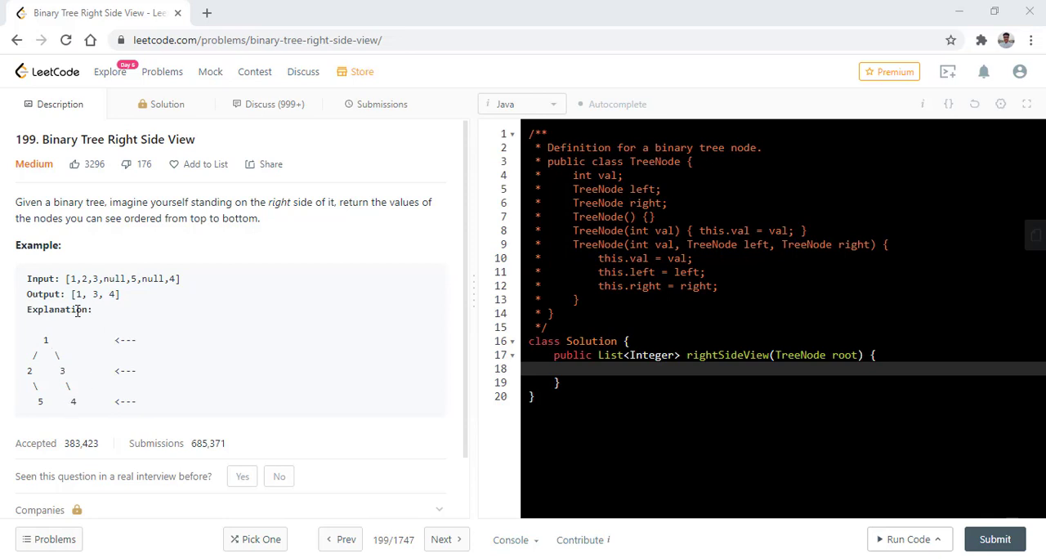
mouse_move(167, 331)
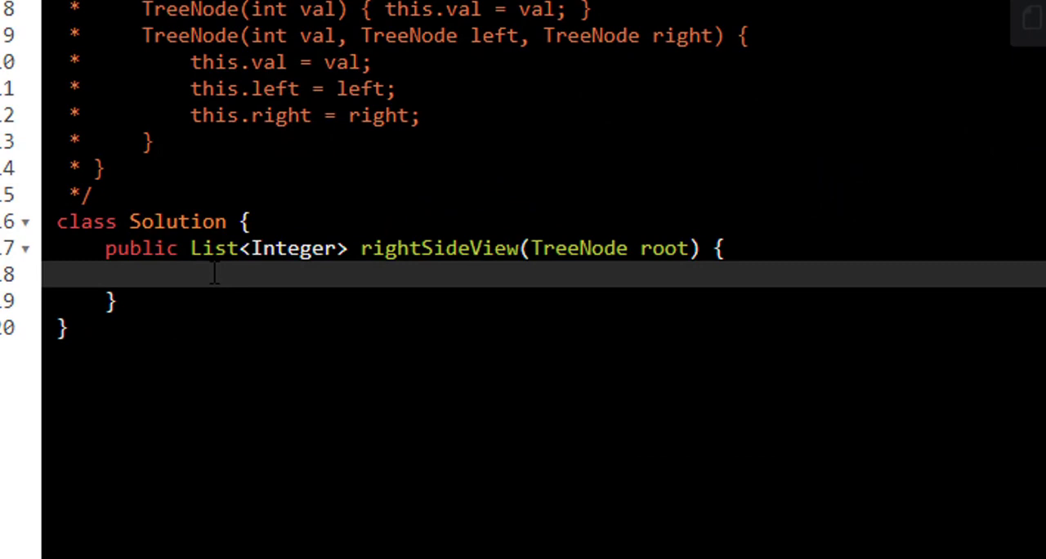
- Declare a List<Integer> result as a new ArrayList and return it when root is null
text(List<Int)
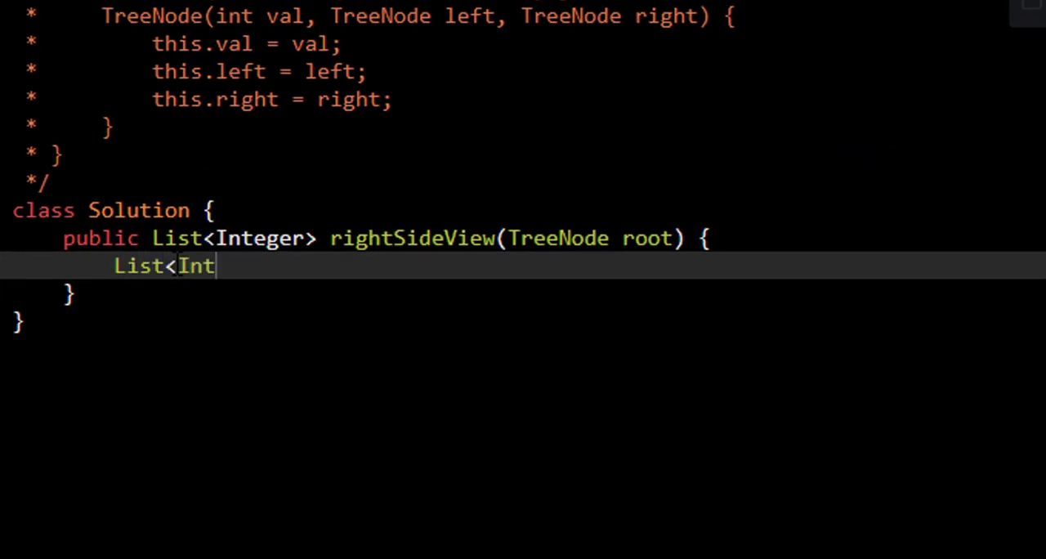
text(eger>)
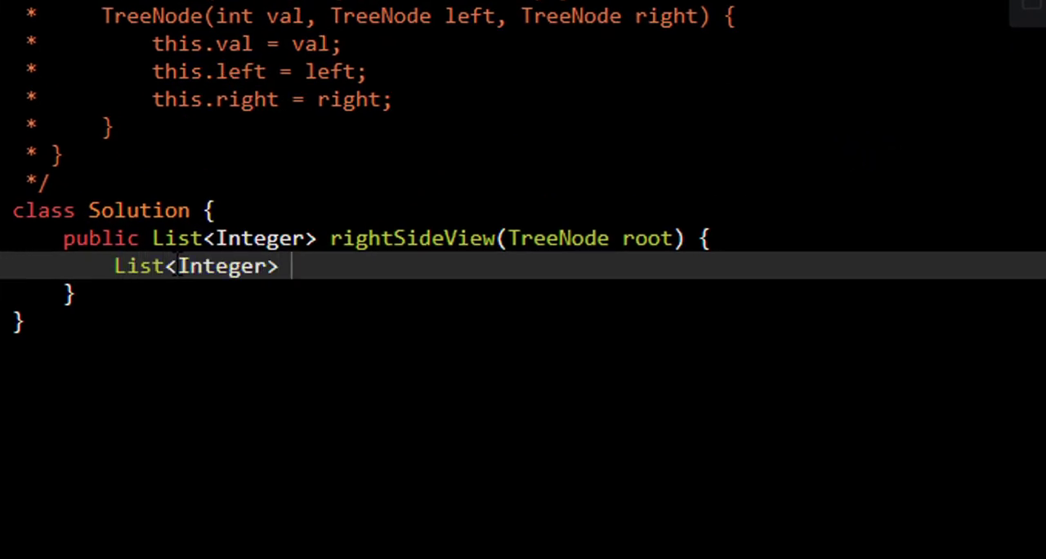
text(result=new ArrayList<>();)
text(if)
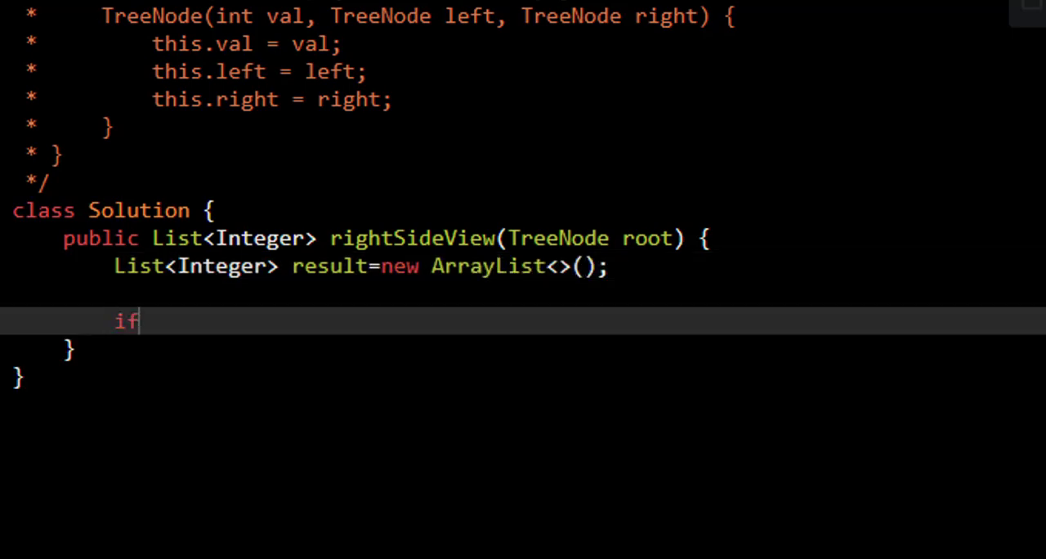
text((roo)
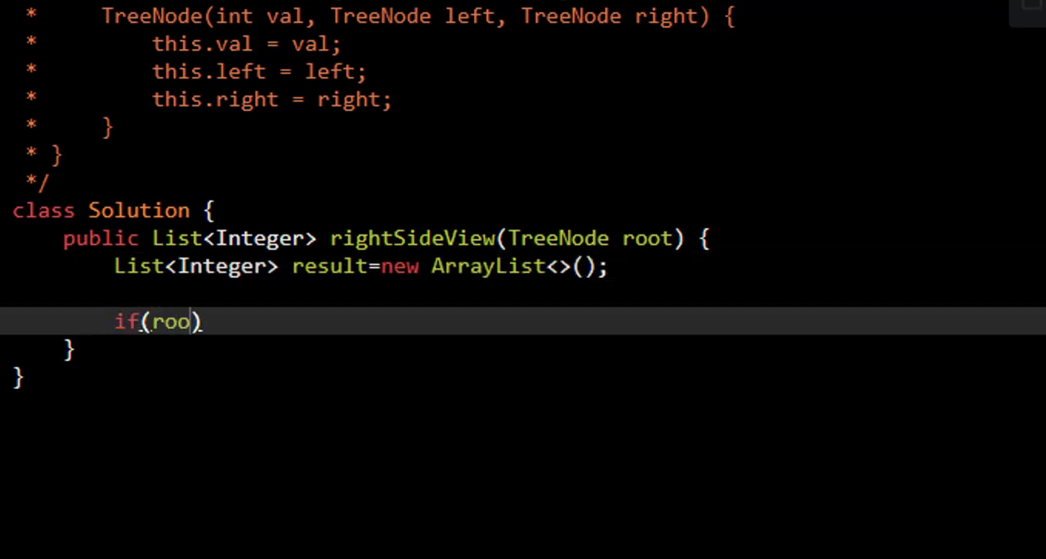
text(t===n)
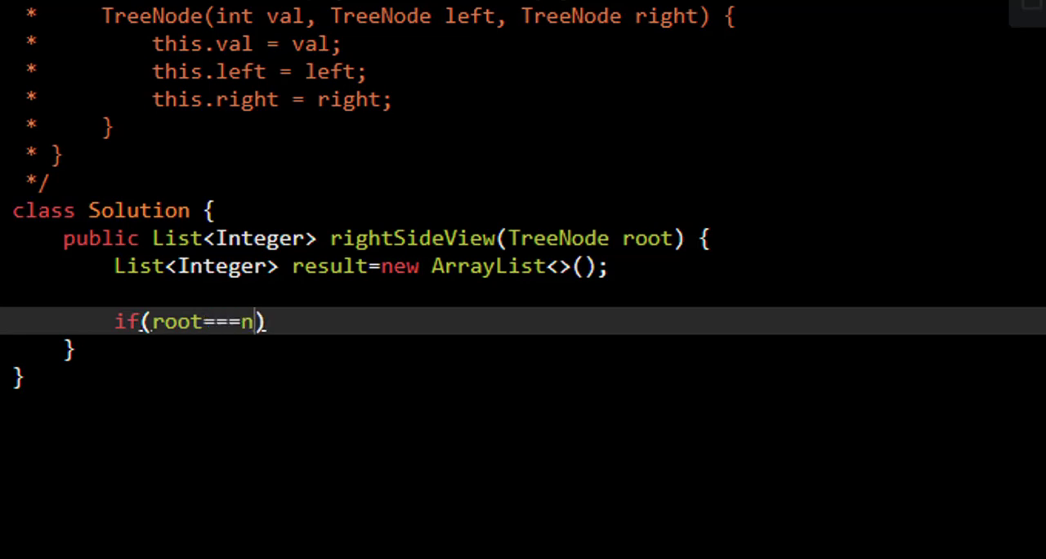
text(ull){)
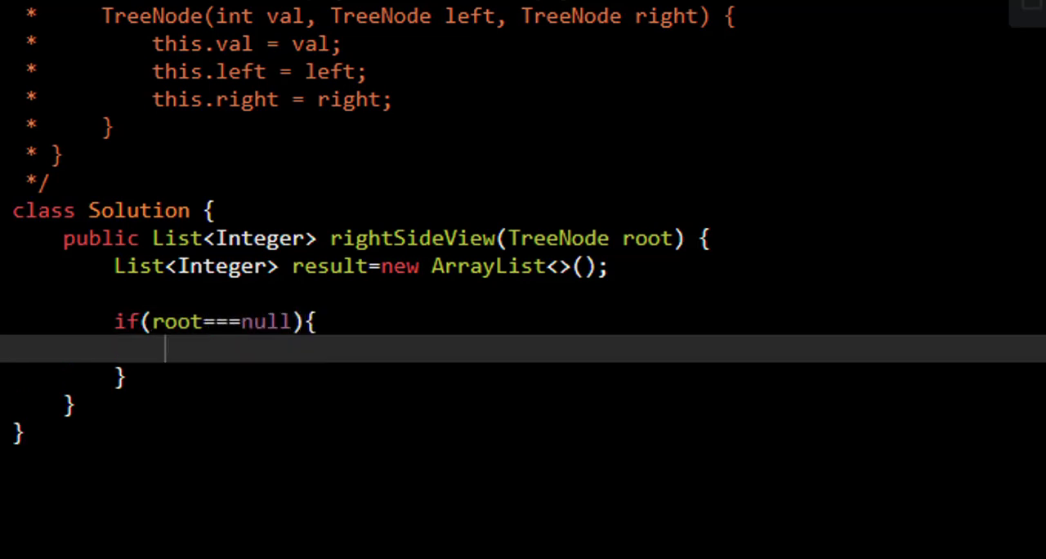
text(return)
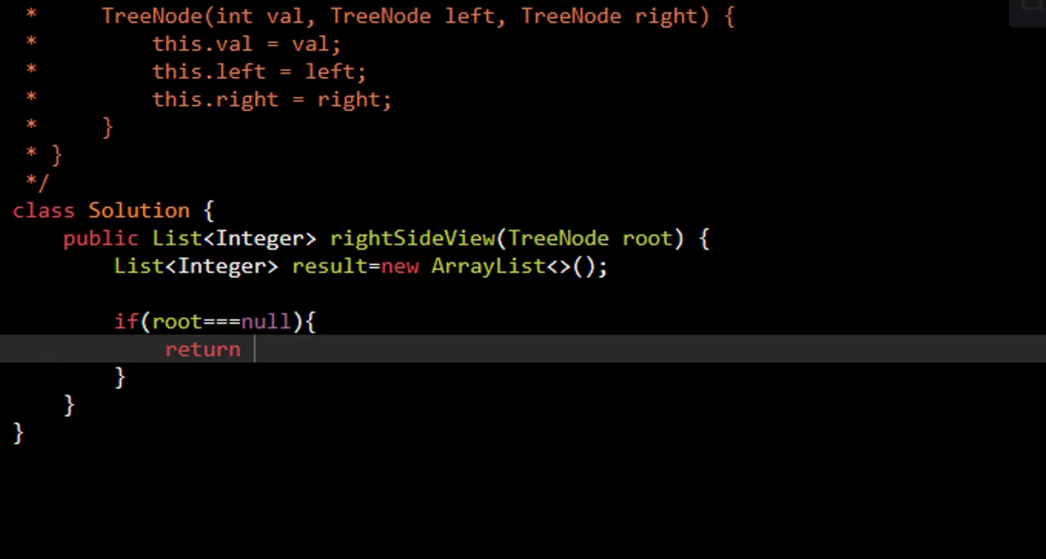
text(result;)
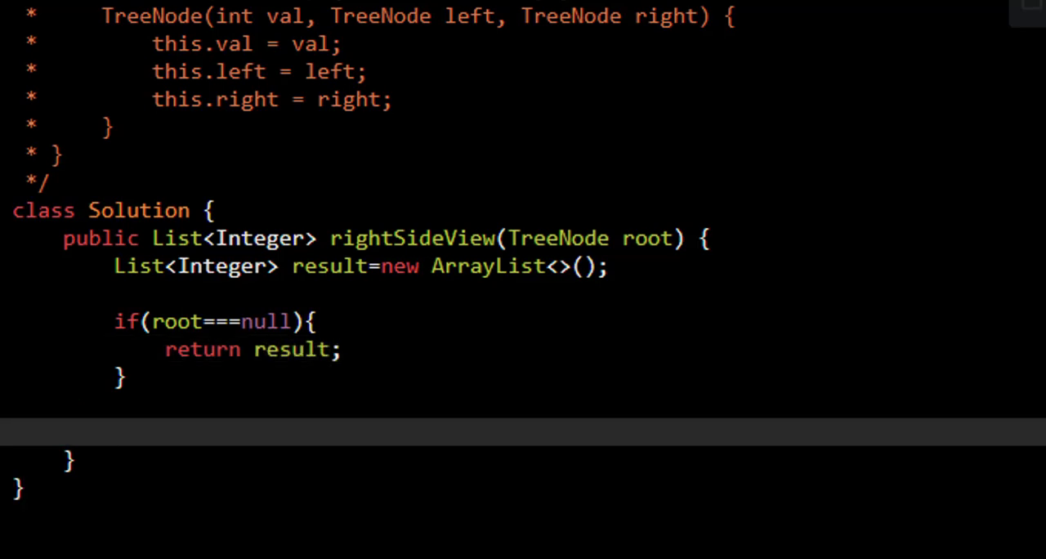
- Create a LinkedList-backed Queue<TreeNode> q and add root to it
text(Queue<Tr)
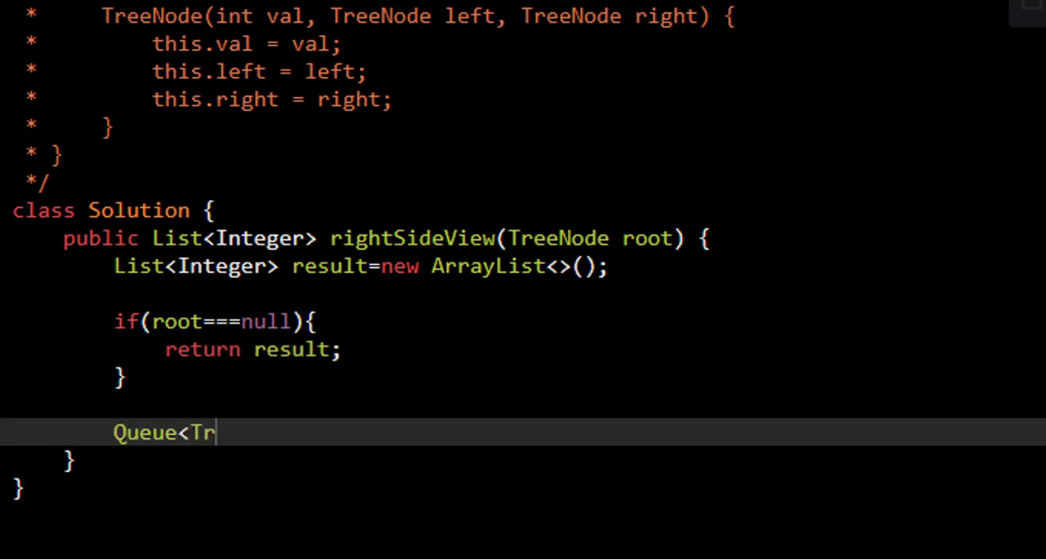
text(eeNode> q=new LinkedList)
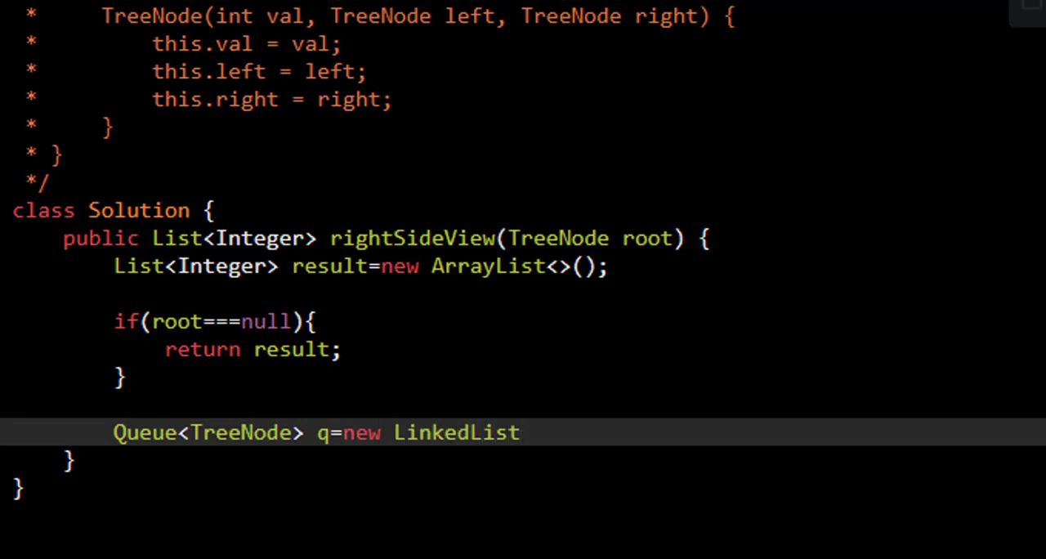
text(<>();)
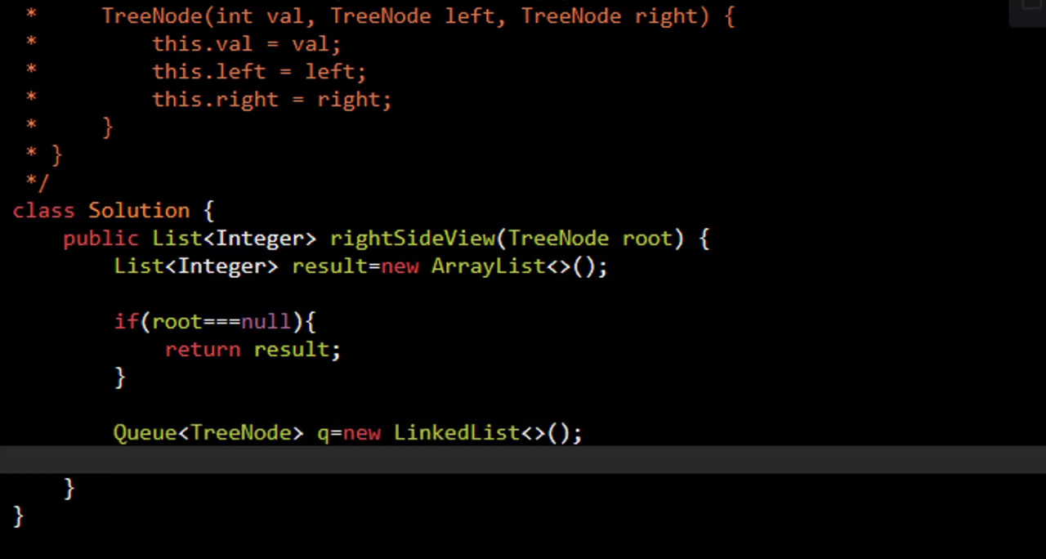
text(q.add()
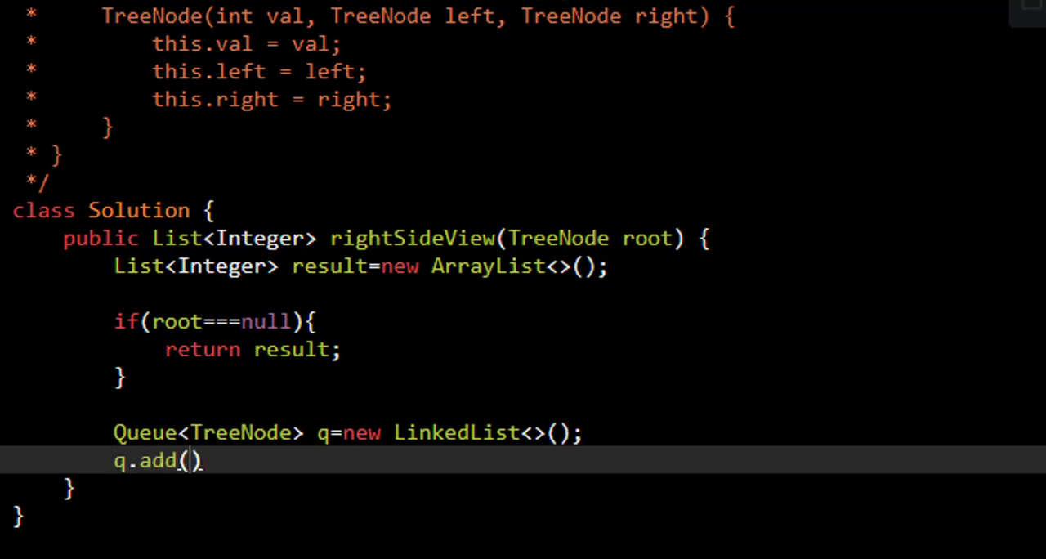
text(root);)
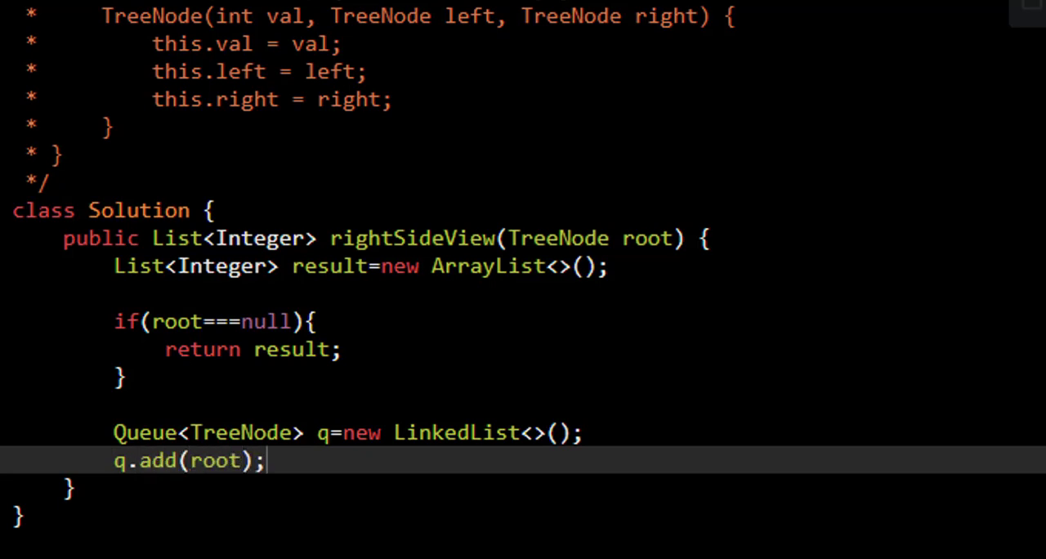
text(whil)
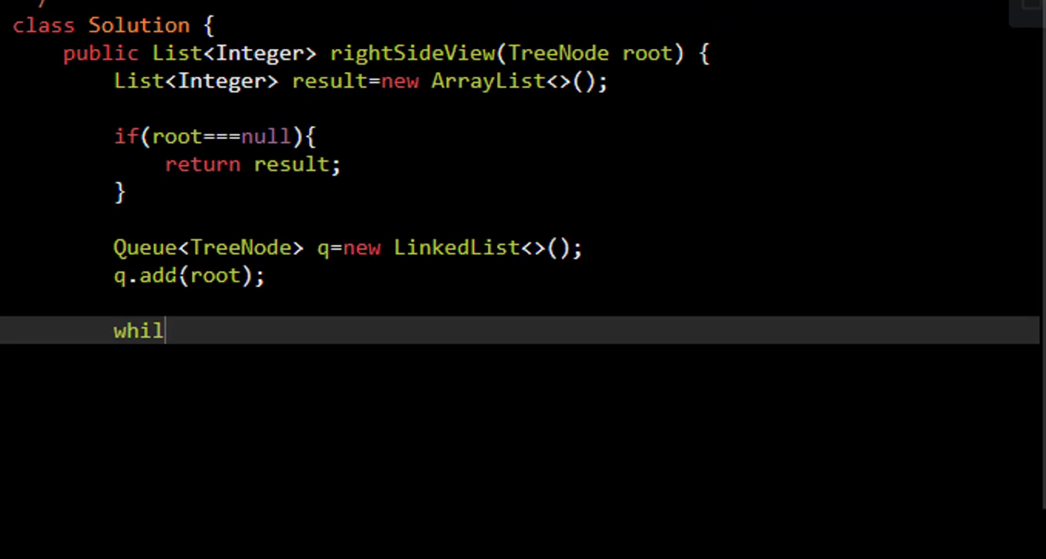
- Loop while q.size() is non-zero, store level size in count, and remove nodes into val
text(e(q.size()>0){)
text(int coun)
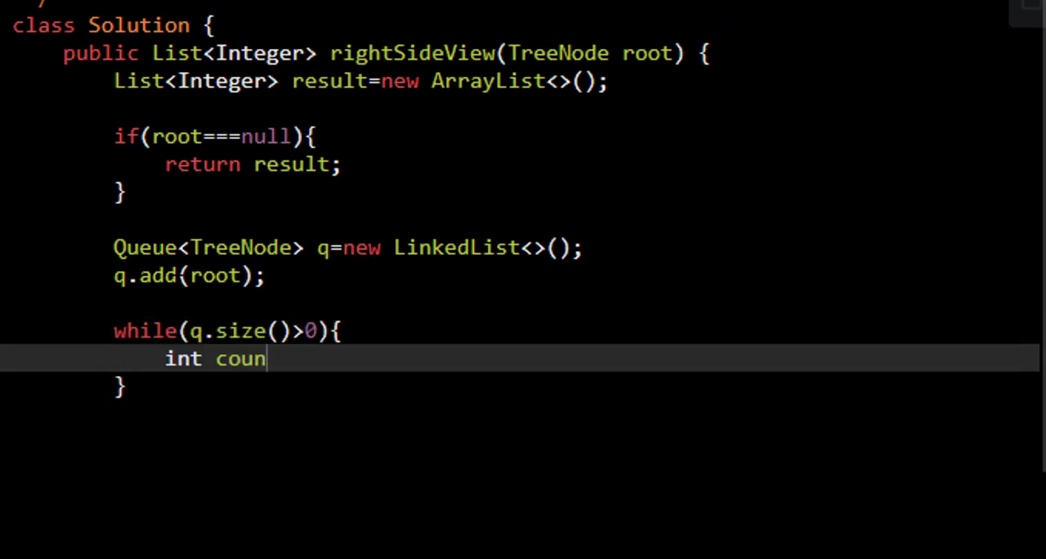
text(t=q.siz)
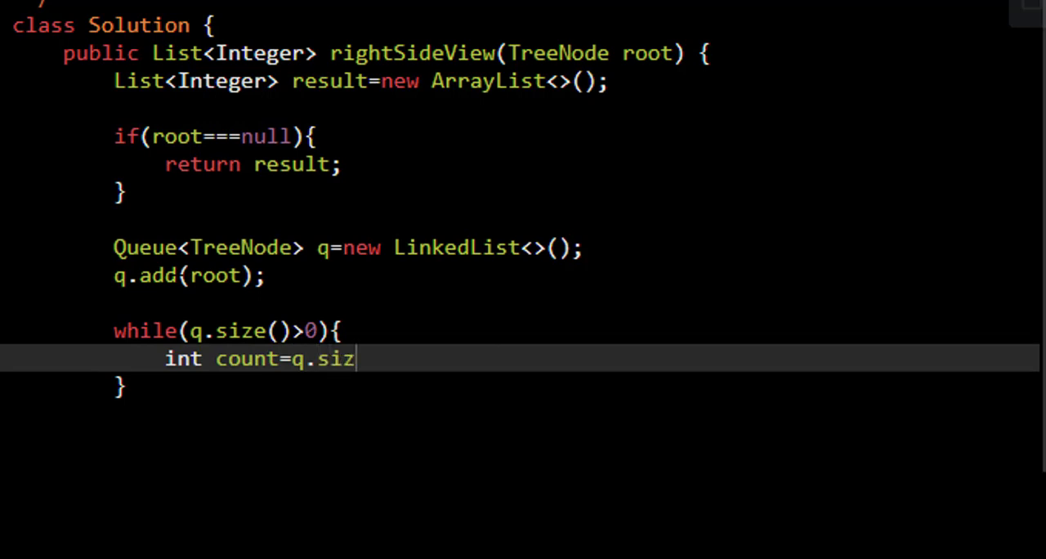
text(e();)
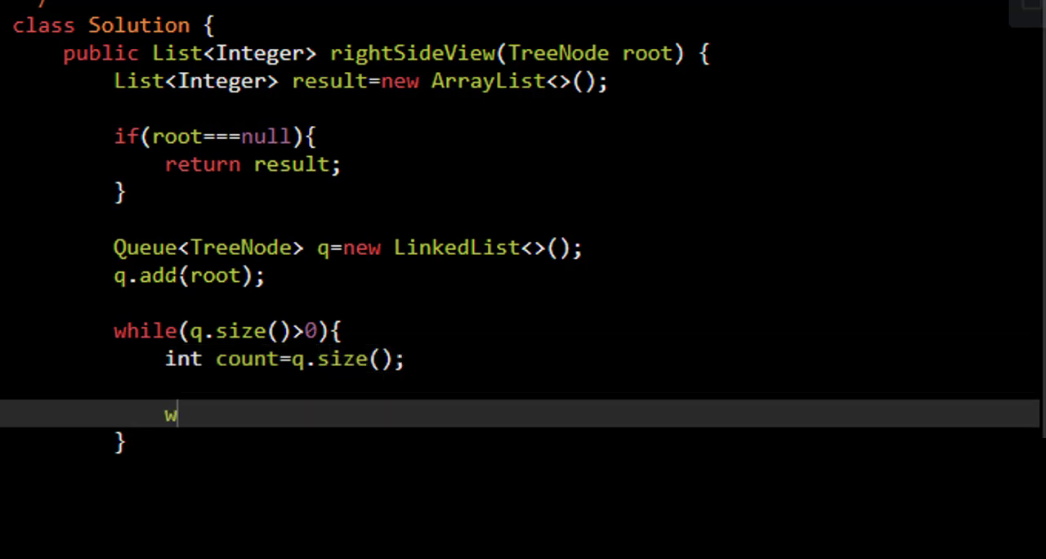
text(hile())
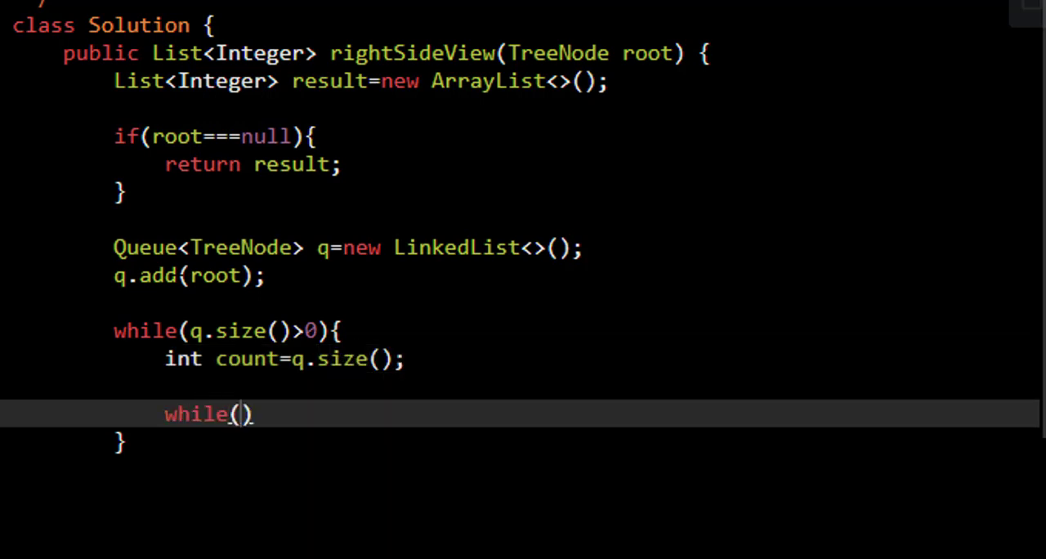
text(count--)
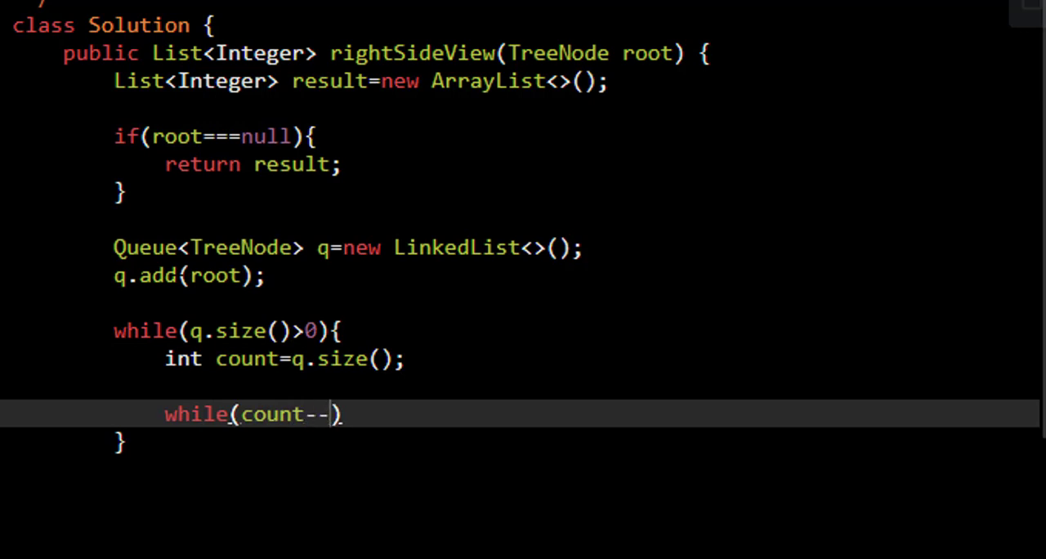
text(>0)
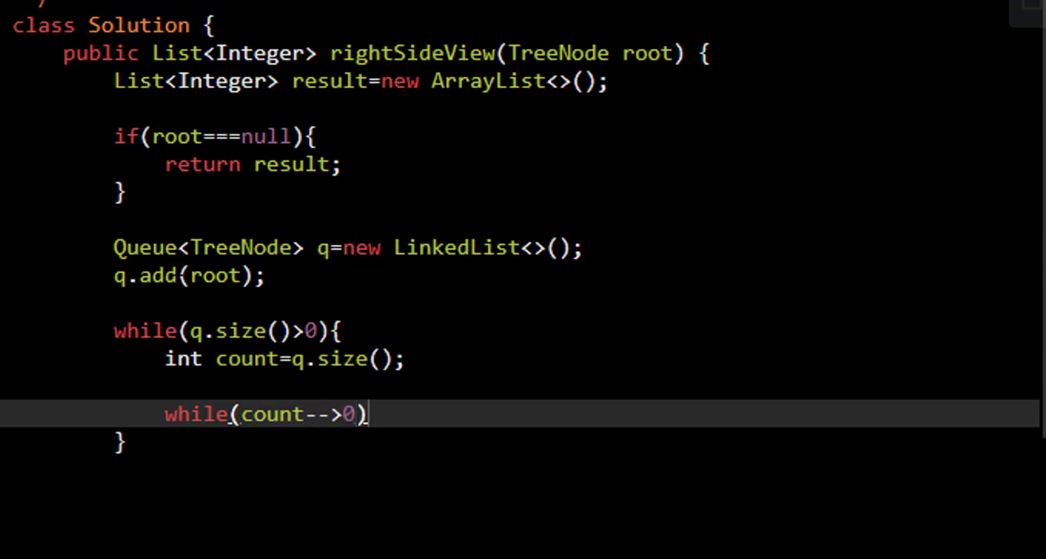
text({)
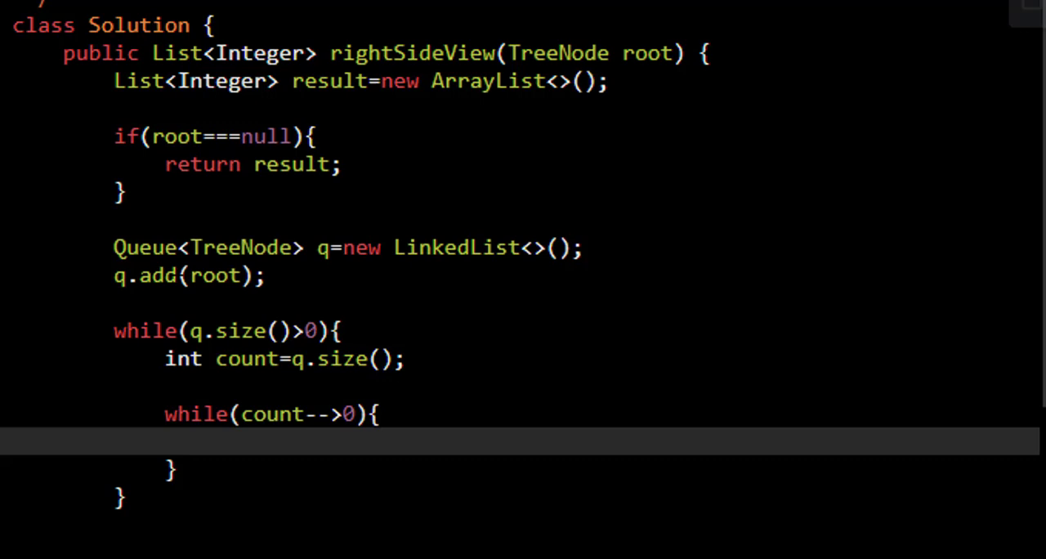
text(TreeNode)
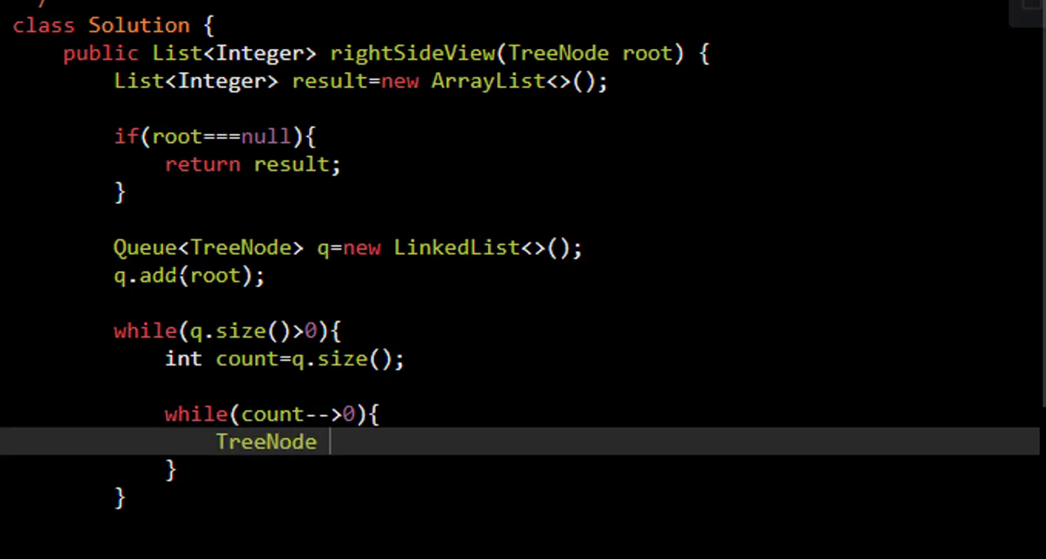
text(val)
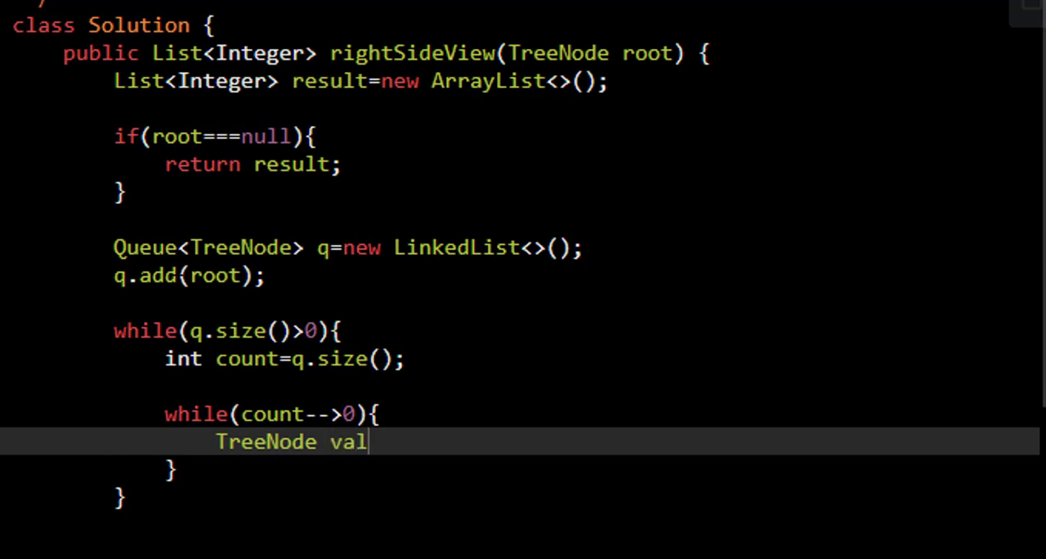
text(=)
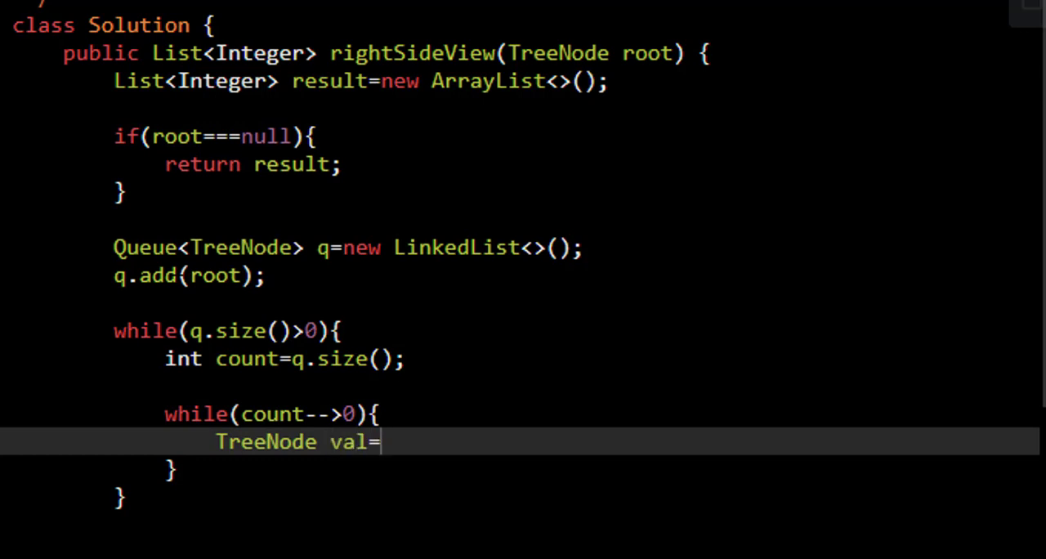
text(q.remove();)
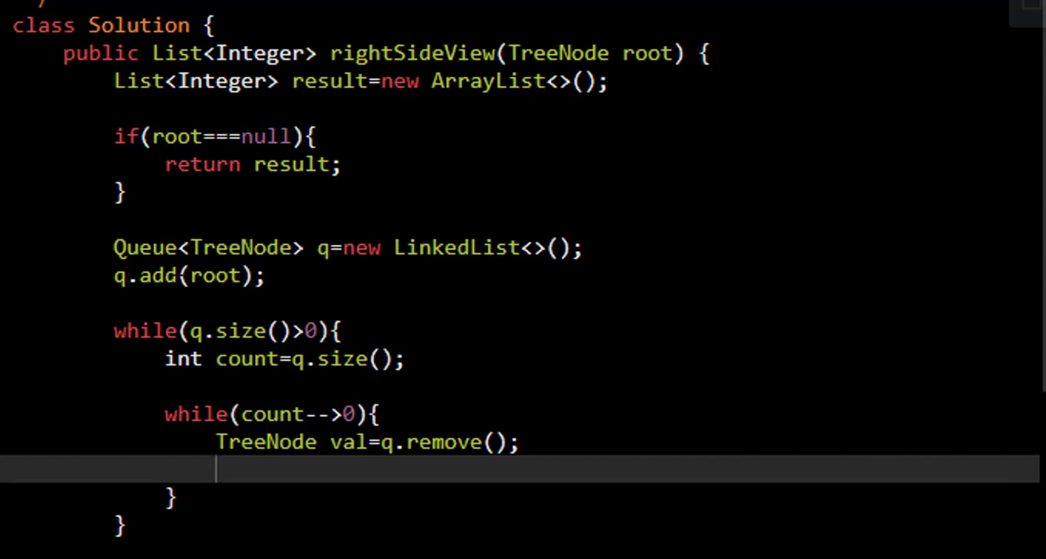
- Add val.val to result when count reaches 0, marking the level's last node
text(if(cou))
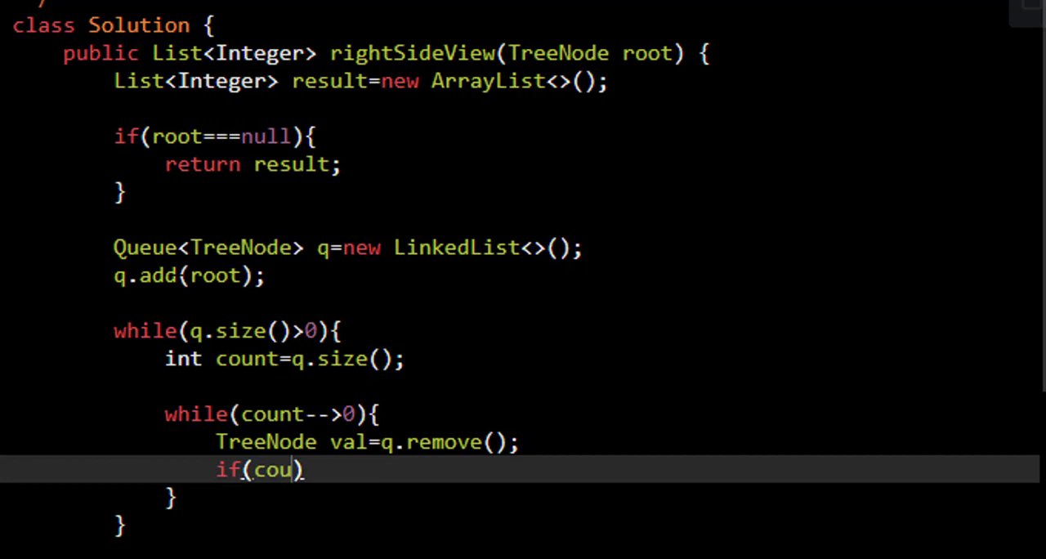
text(nt==0){)
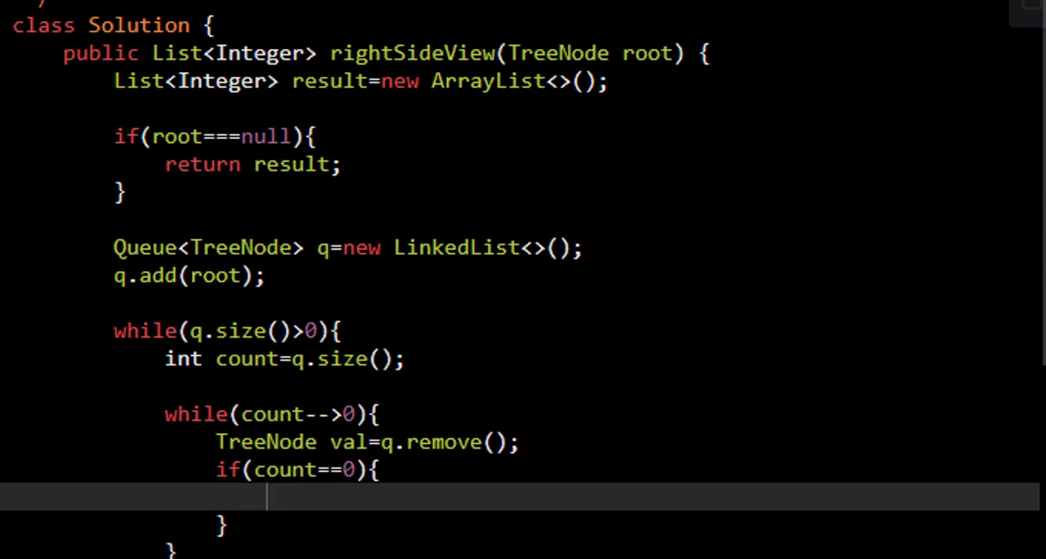
text(r)
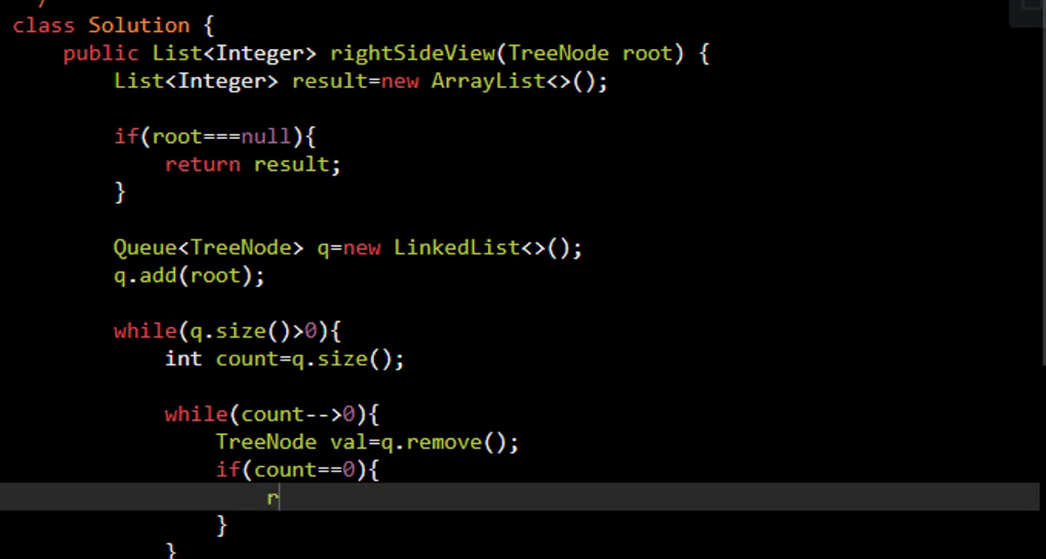
text(esult.)
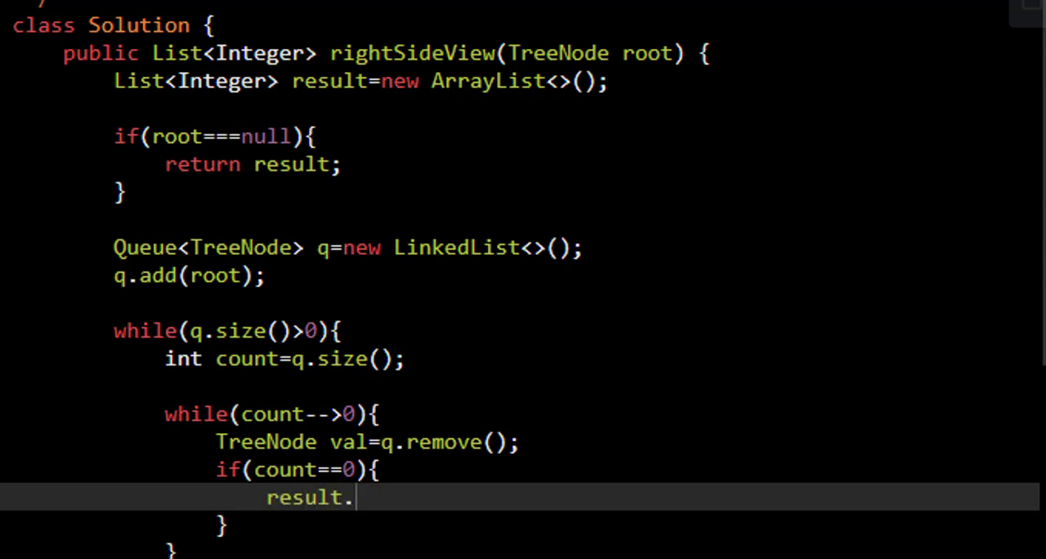
text(add)
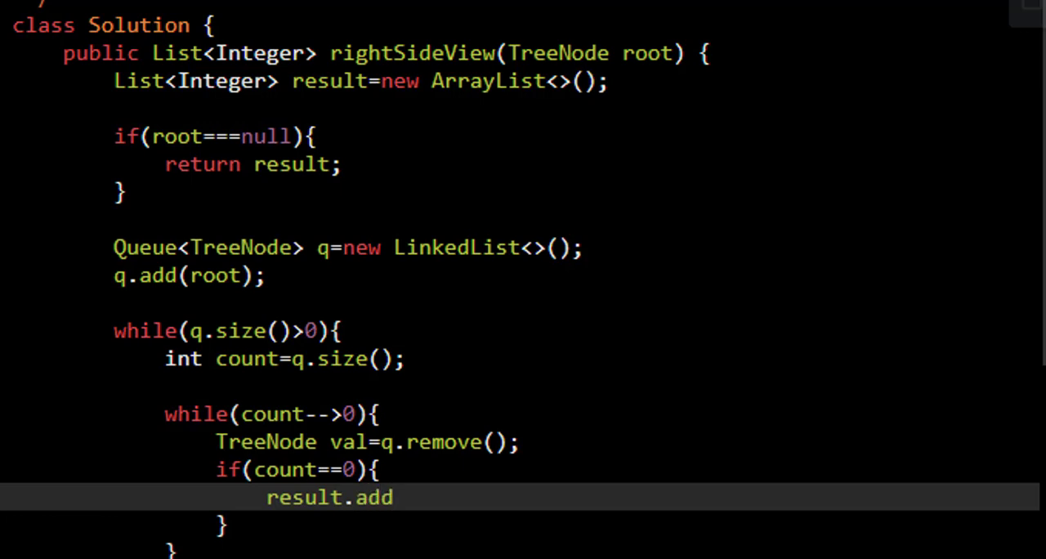
text((va)
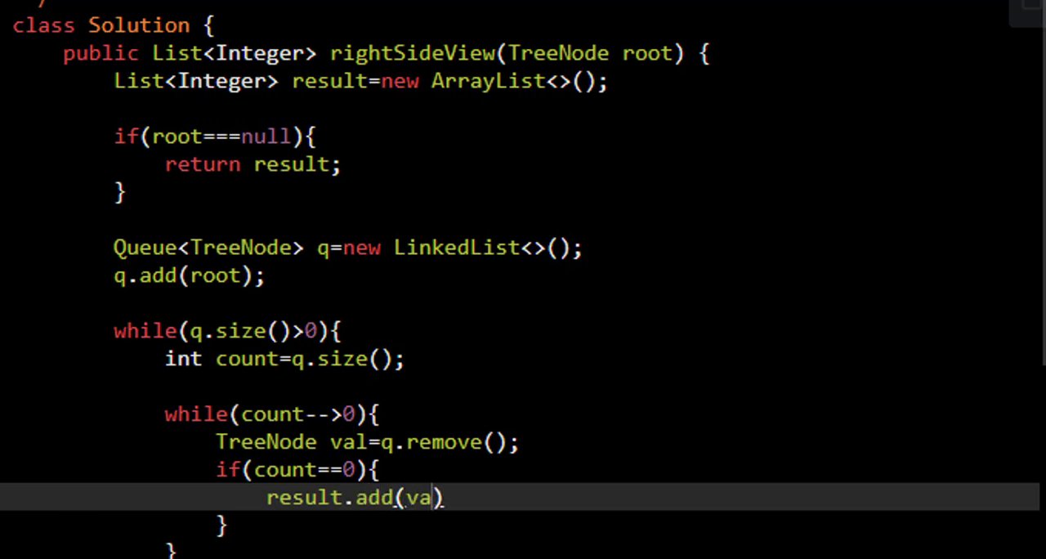
text(l.val);)
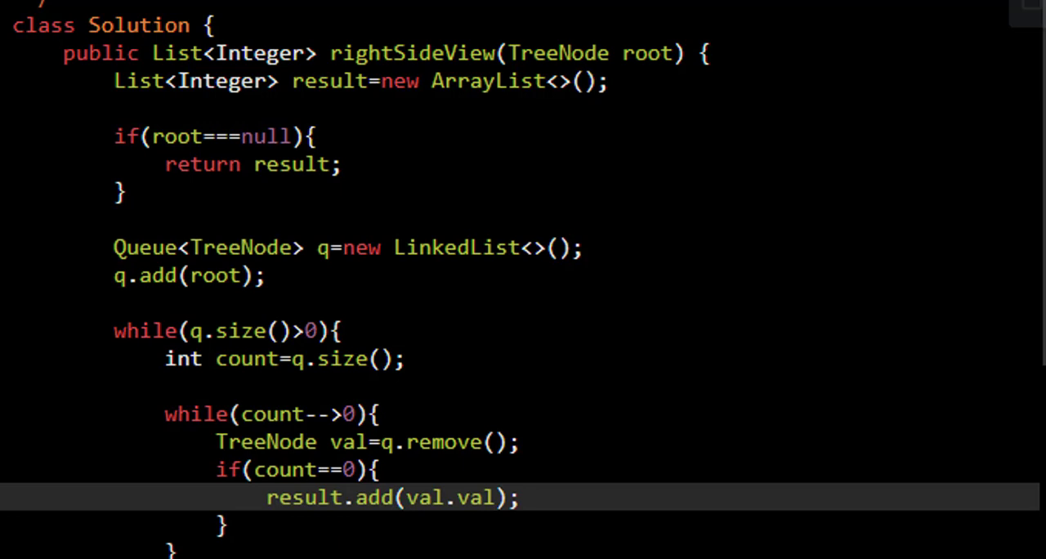
scroll(down, 3)
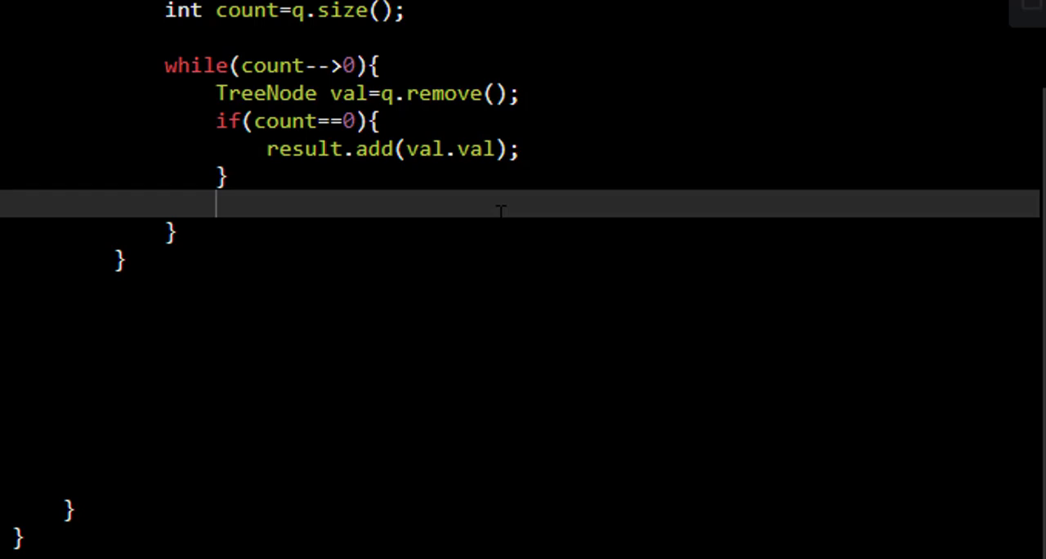
- Enqueue non-null left and right children and return result after the outer loop
text(if()
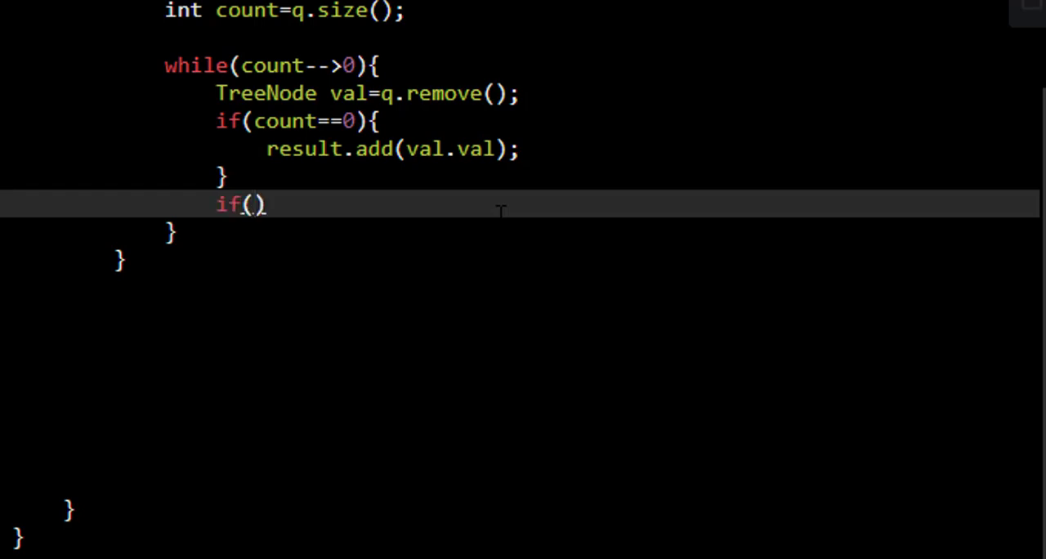
text(val.left!=null)
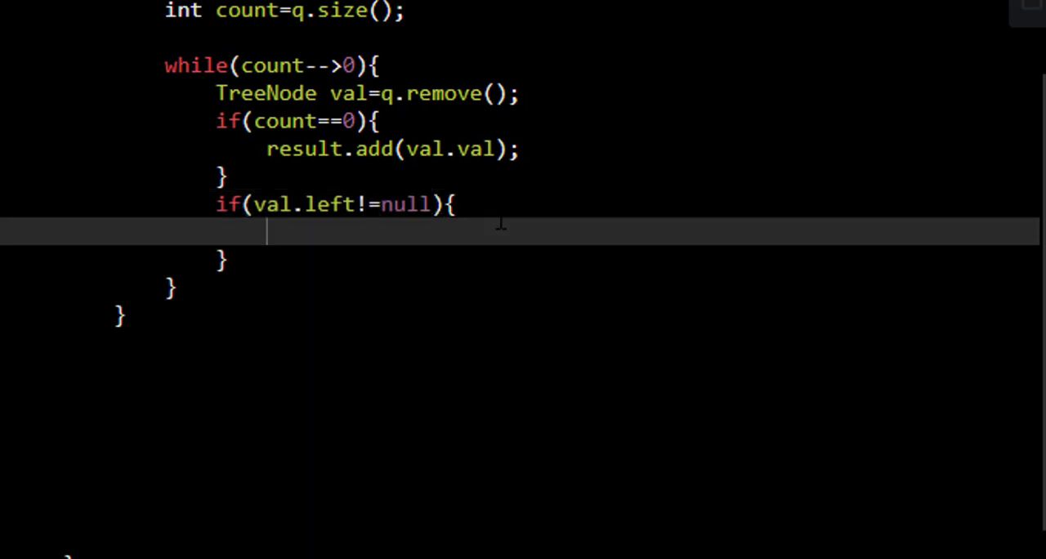
text(q.add())
text(r)
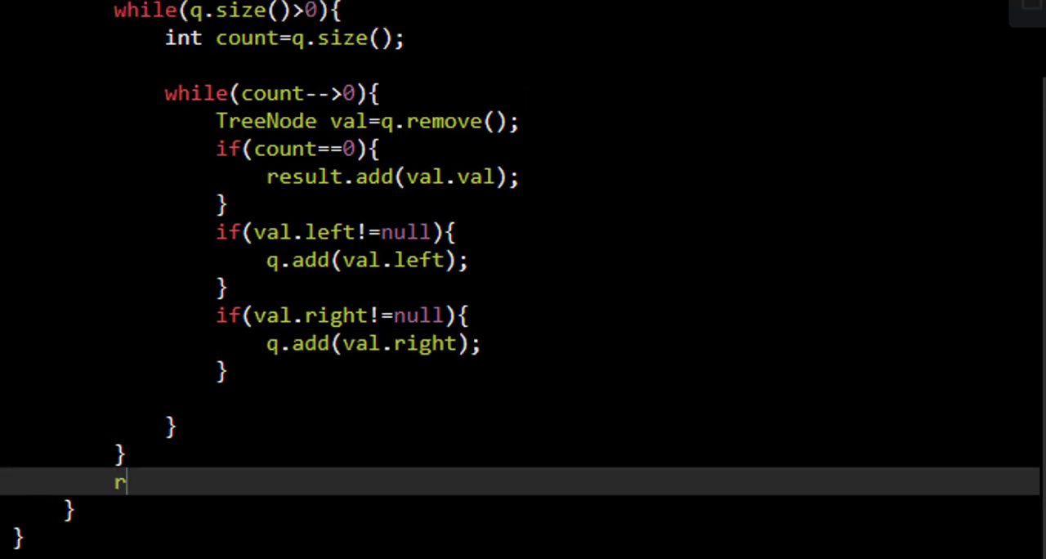
text(eturn result;)
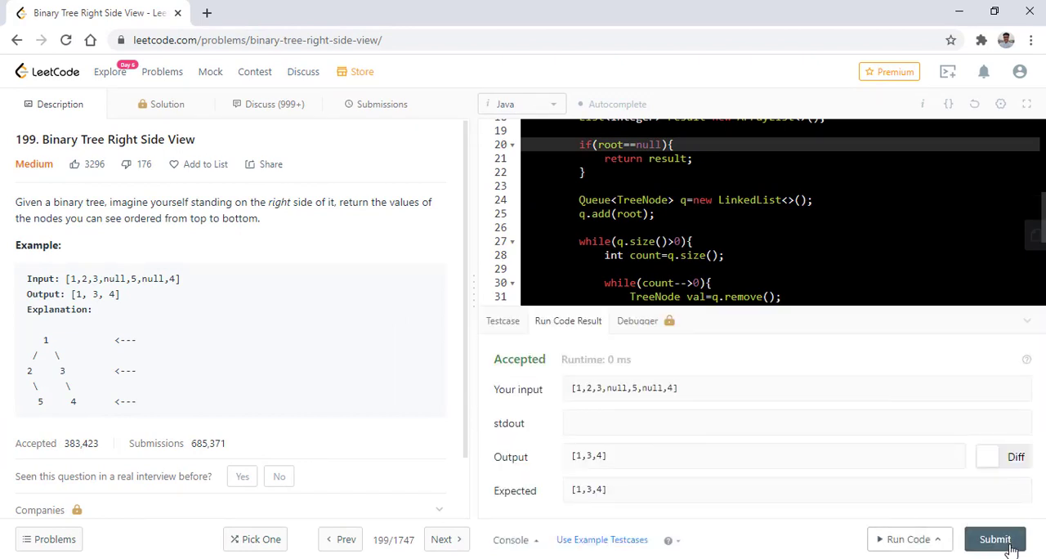
- Submit the solution after its Accepted test run outputting [1,3,4]
click(995, 539)
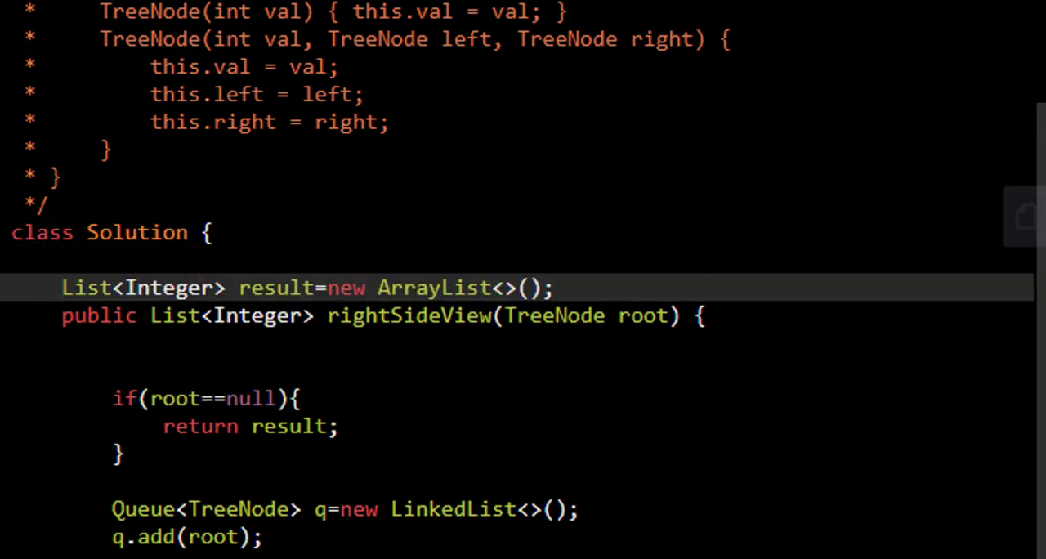
- Make rightSideView call levelOrder(root, 0) and then return result
text(l)
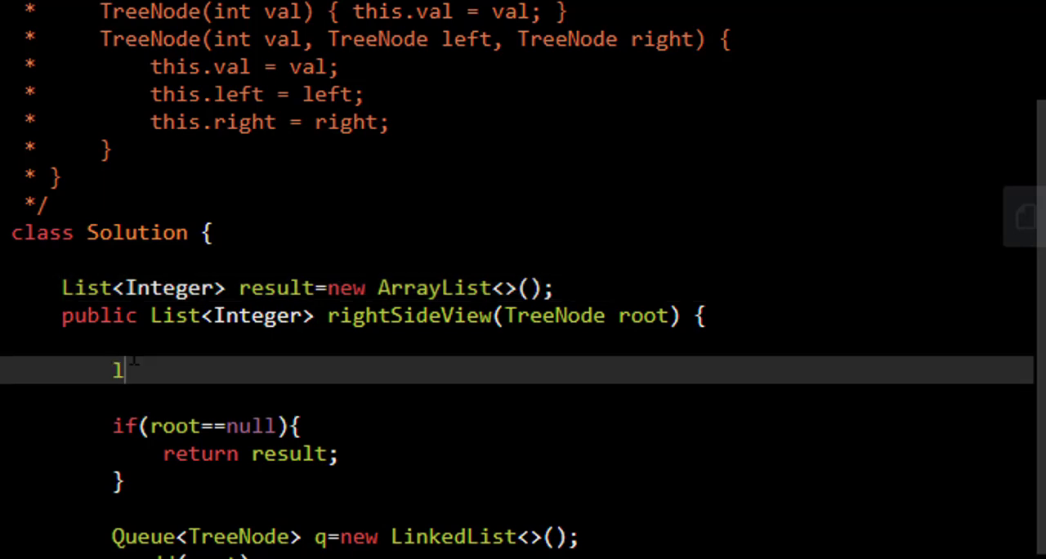
text(evelOrder())
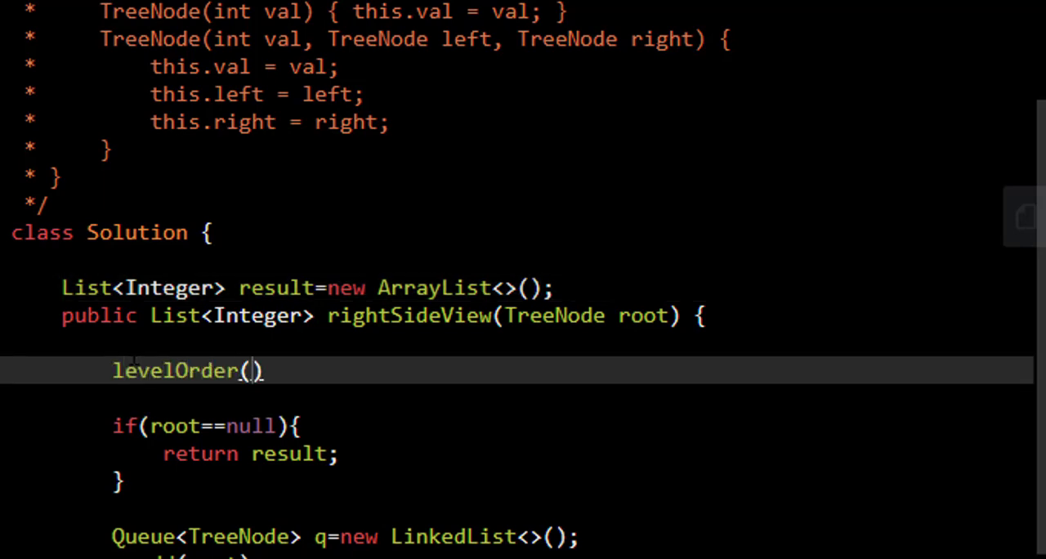
text(r)
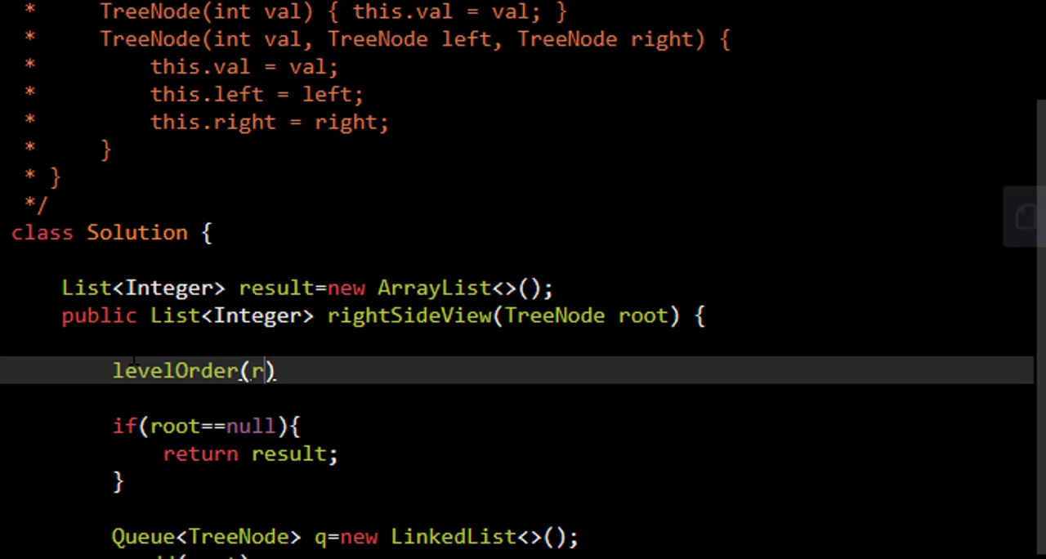
text(oot,)
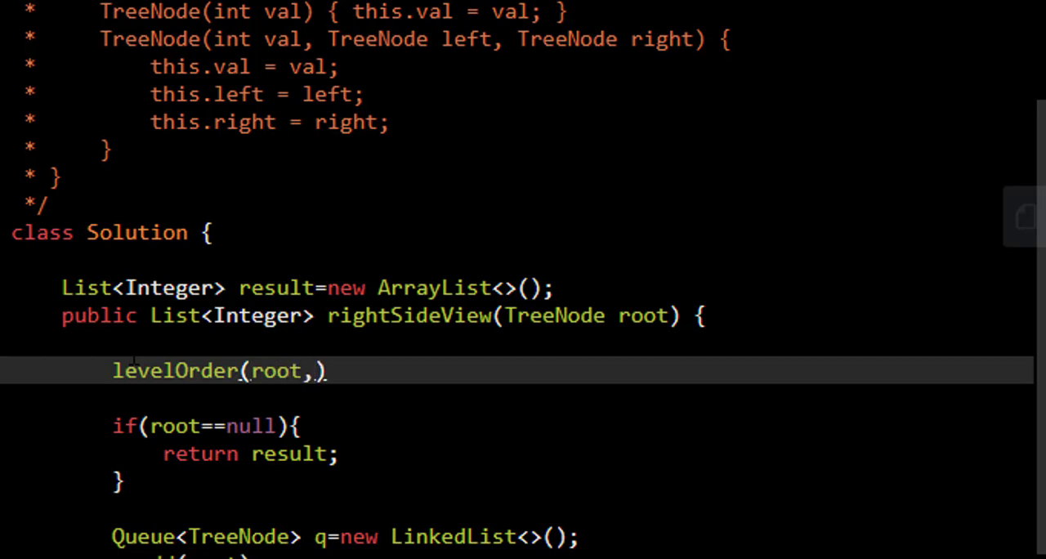
text(0)
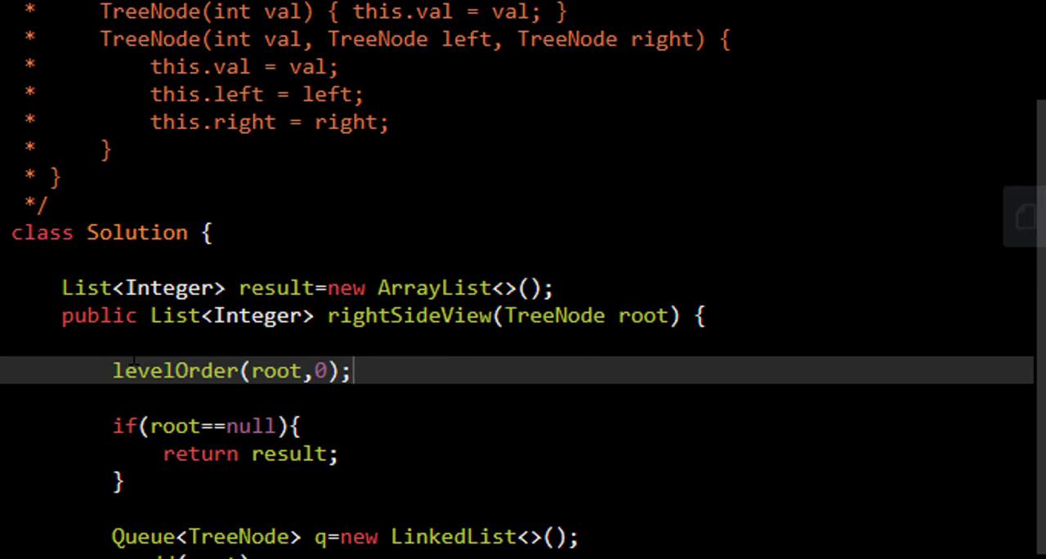
text(return)
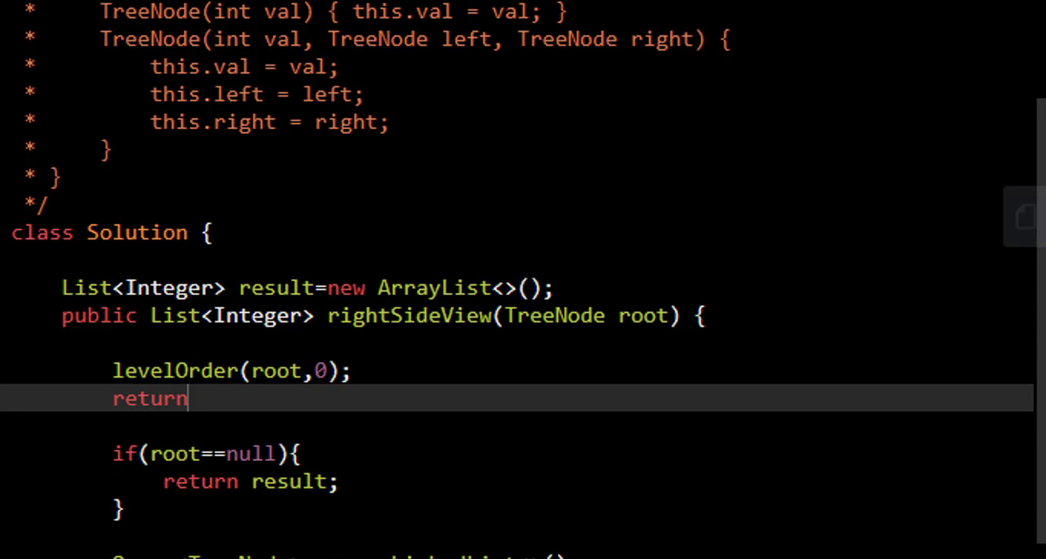
text(result)
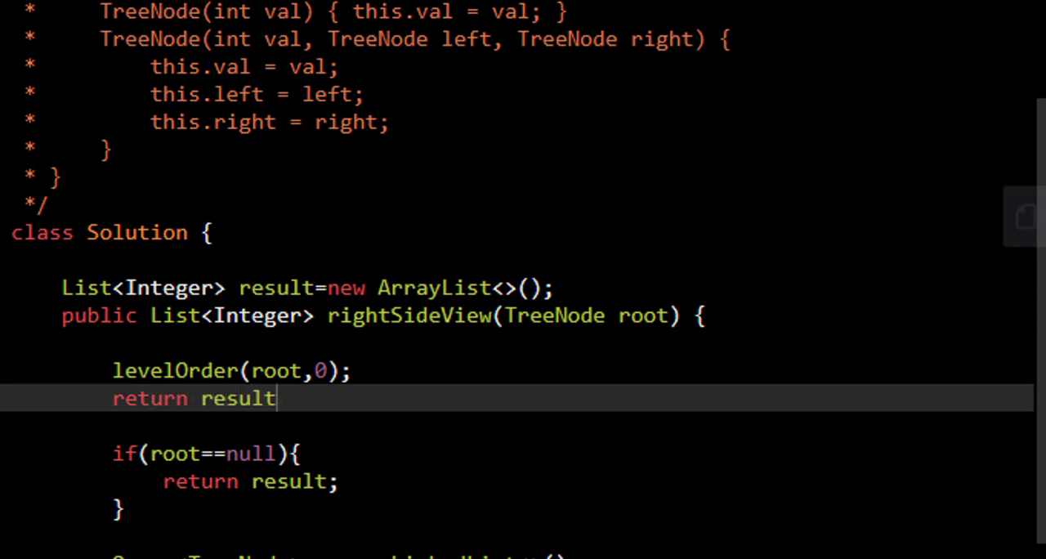
text(;)
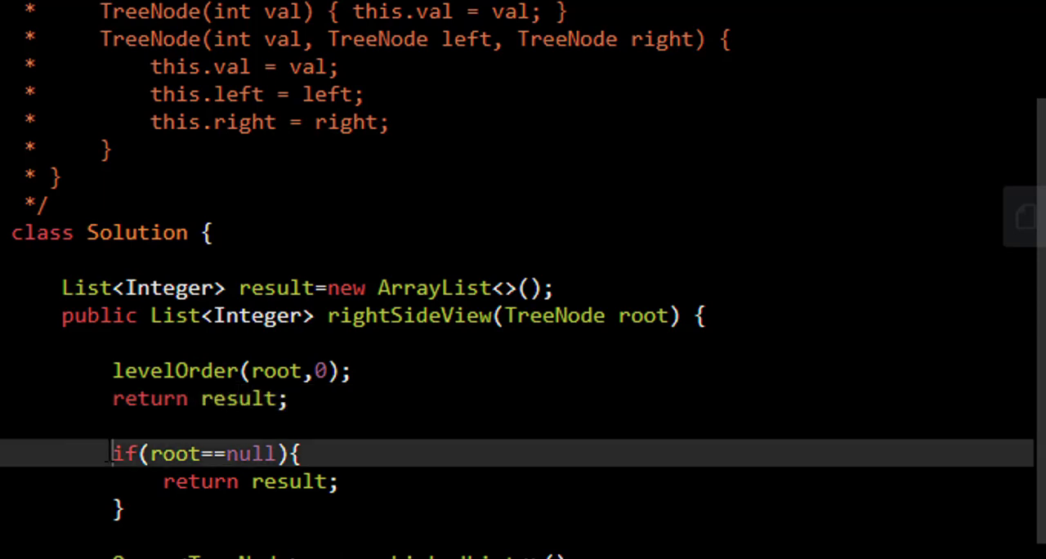
scroll(down, 3)
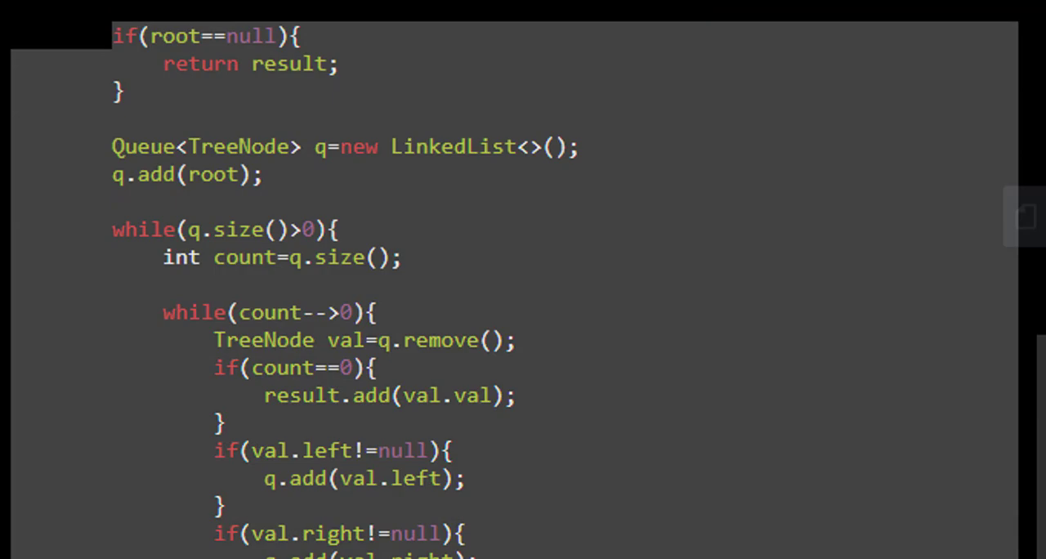
scroll(up, 3)
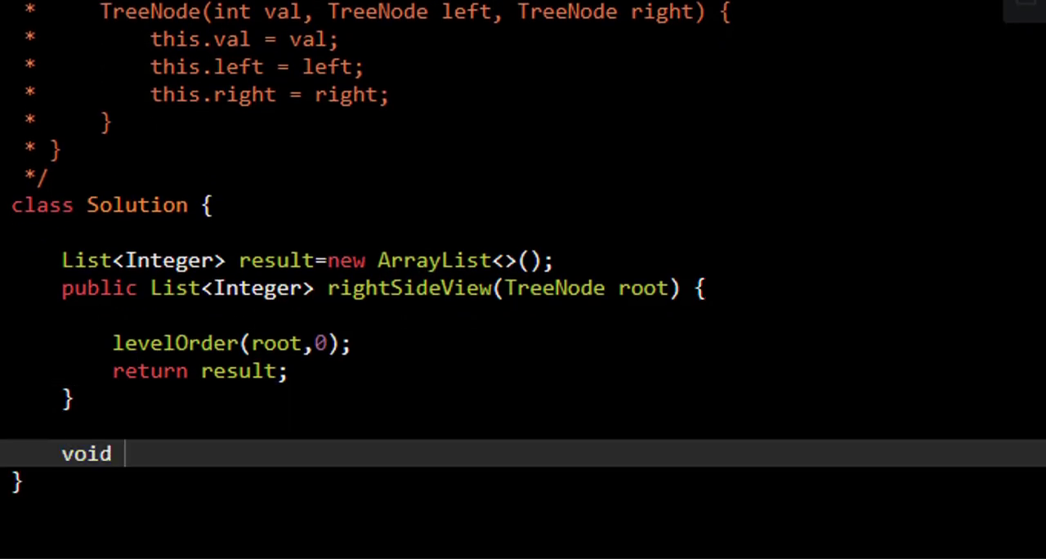
- Write levelOrder(TreeNode node, int level) with an if(root==null) return null check
text(levelOrder())
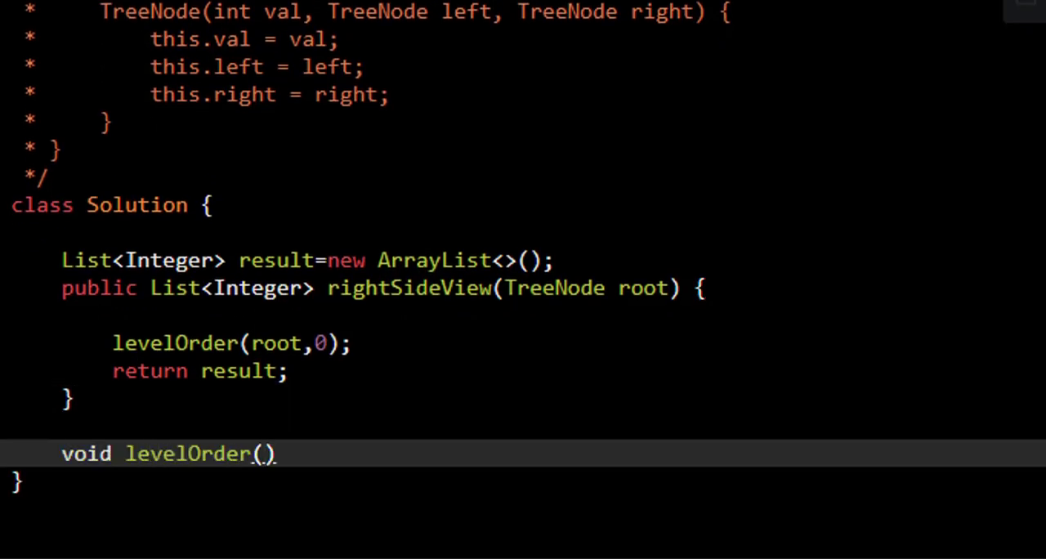
text(TreeNode r)
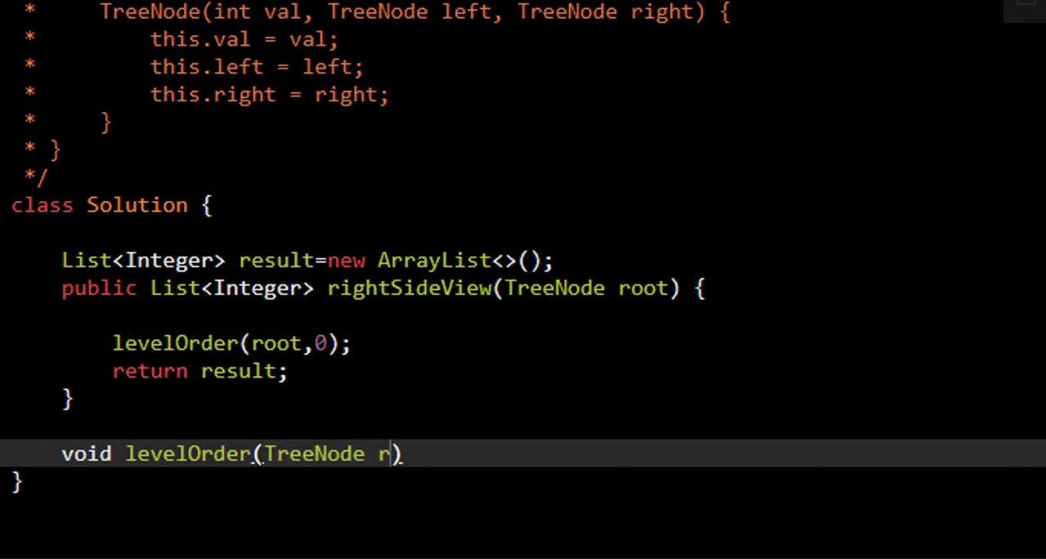
text(ode,)
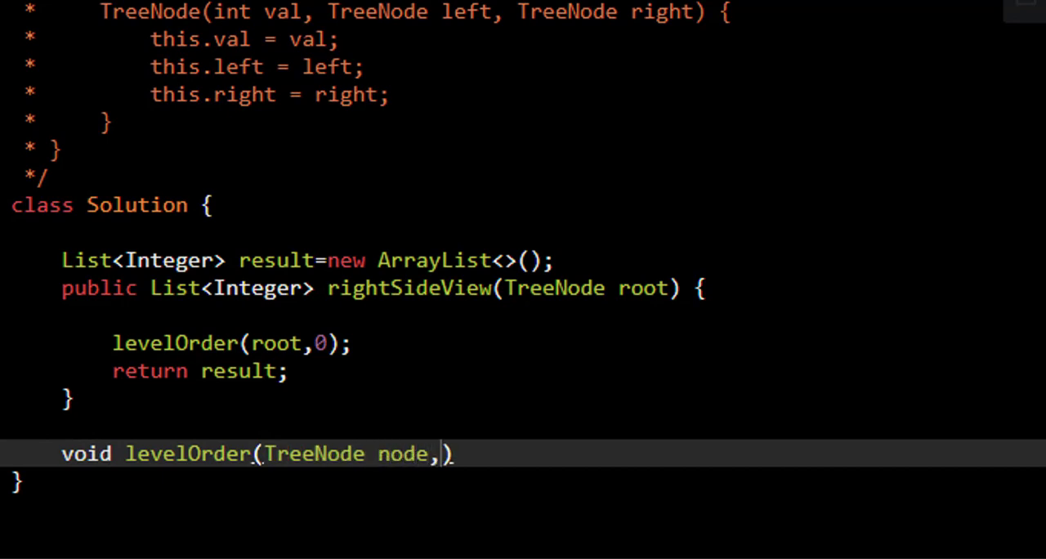
text(int le)
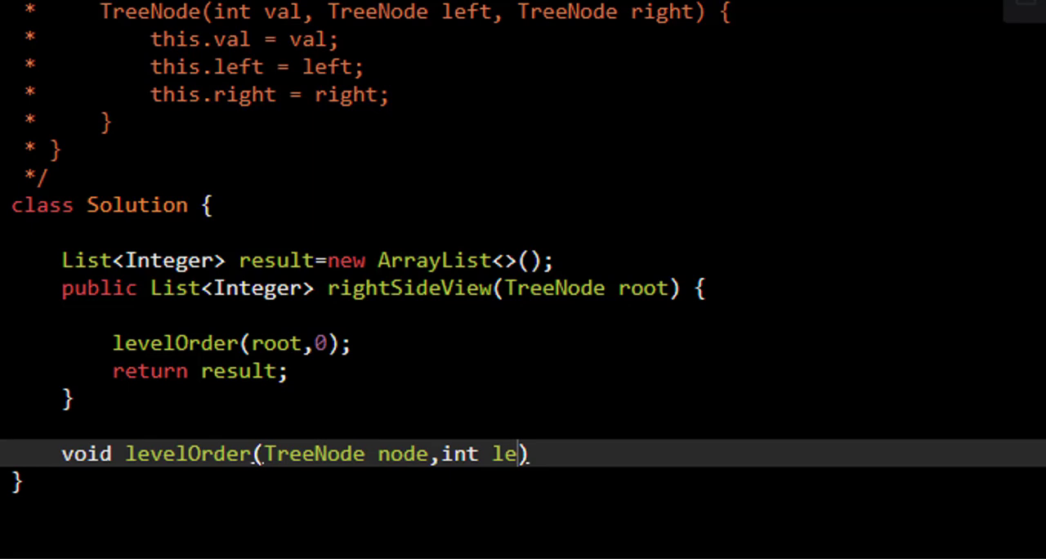
text(vel){})
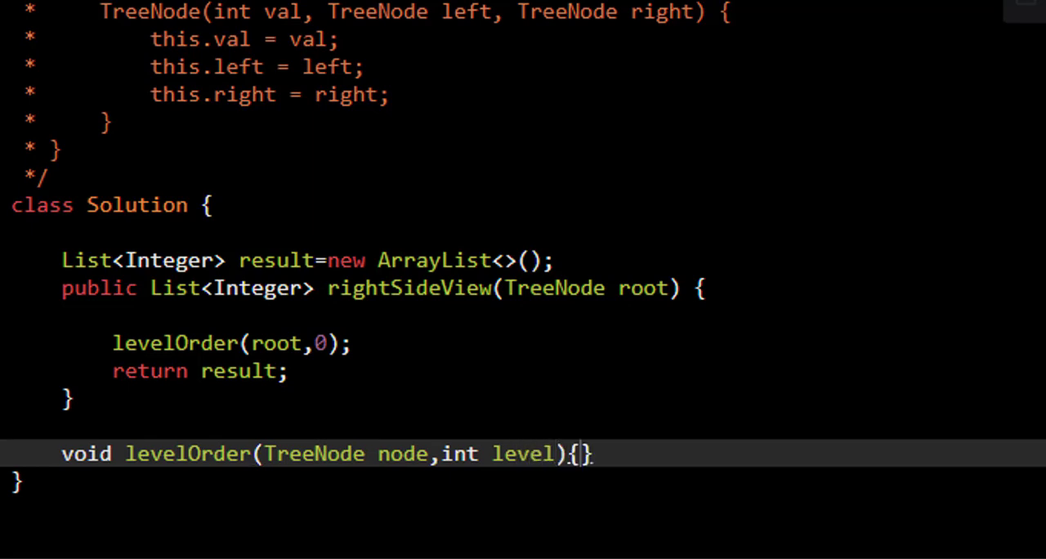
text(if(root))
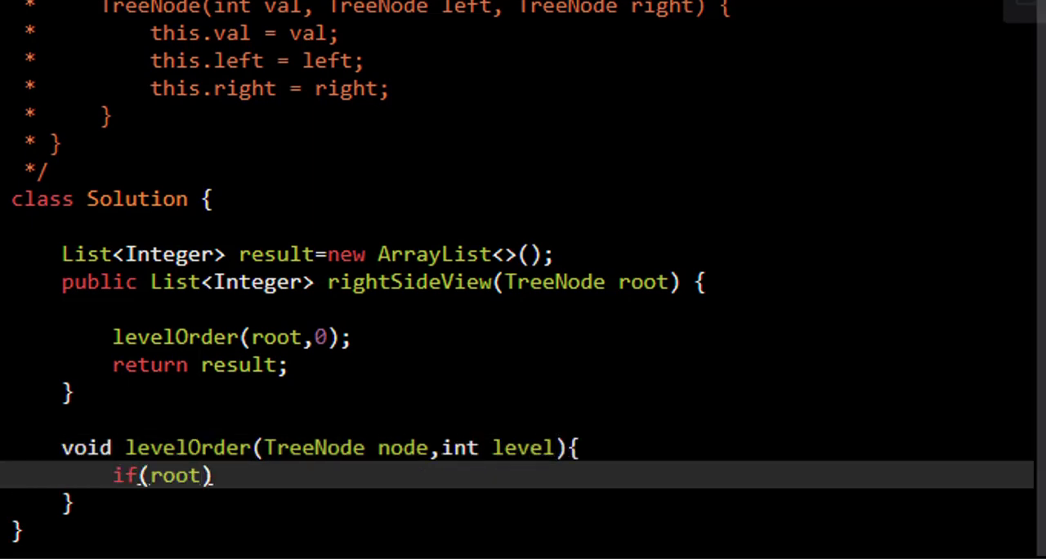
text(==null){)
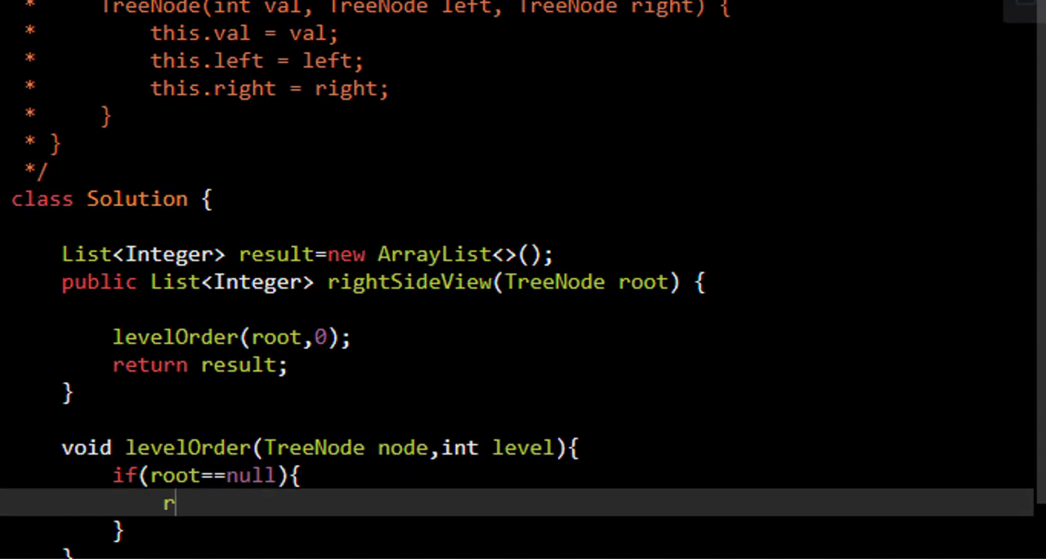
text(eturn null;)
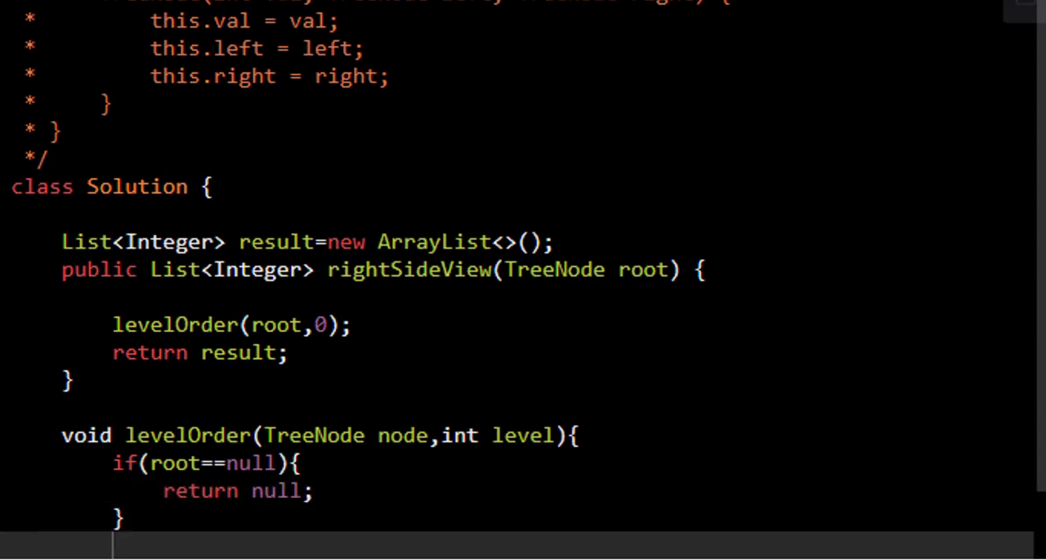
- Add calls levelOrder(node.right, level+1) and levelOrder(node.left, level+1)
scroll(down, 3)
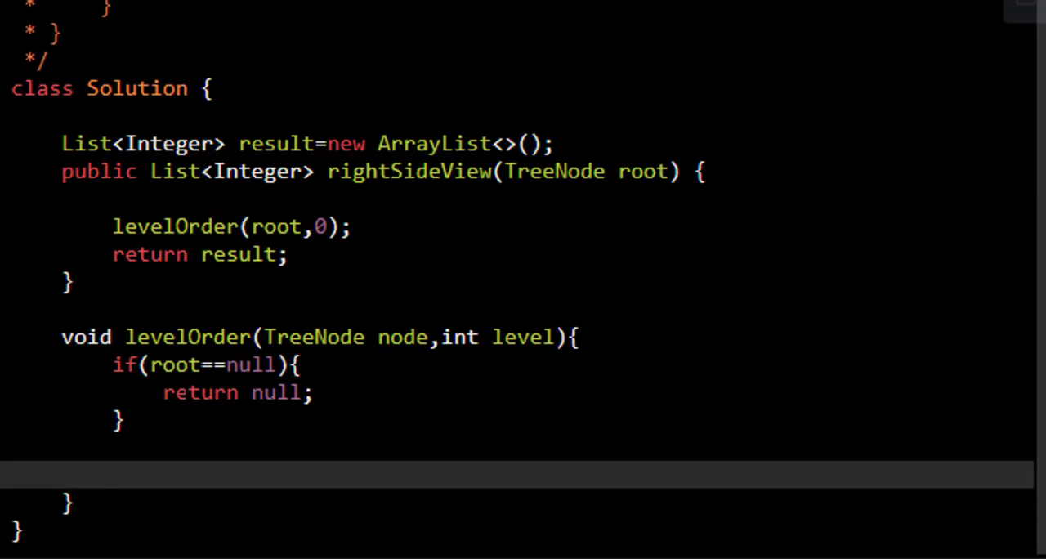
text(levelOrd)
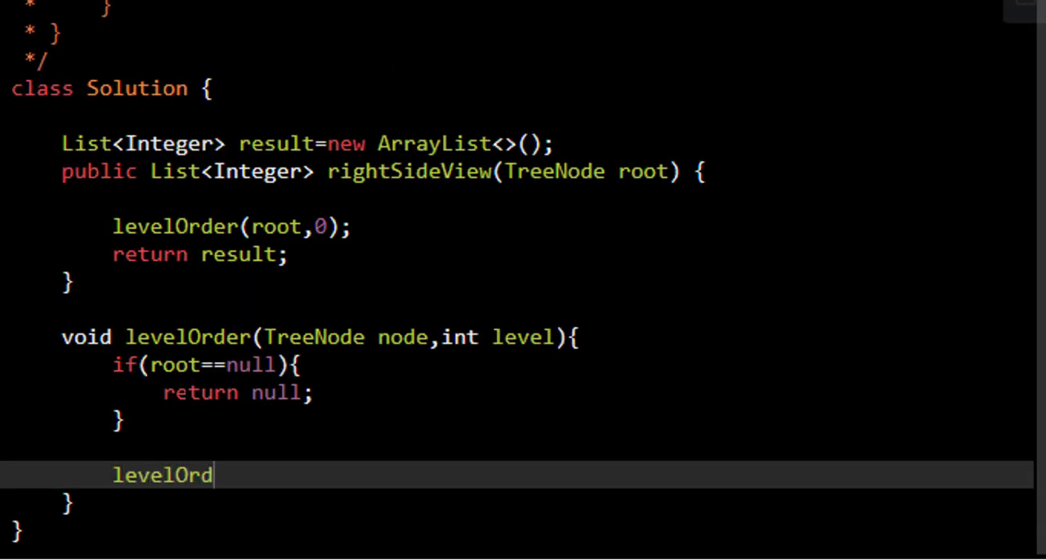
text(er()
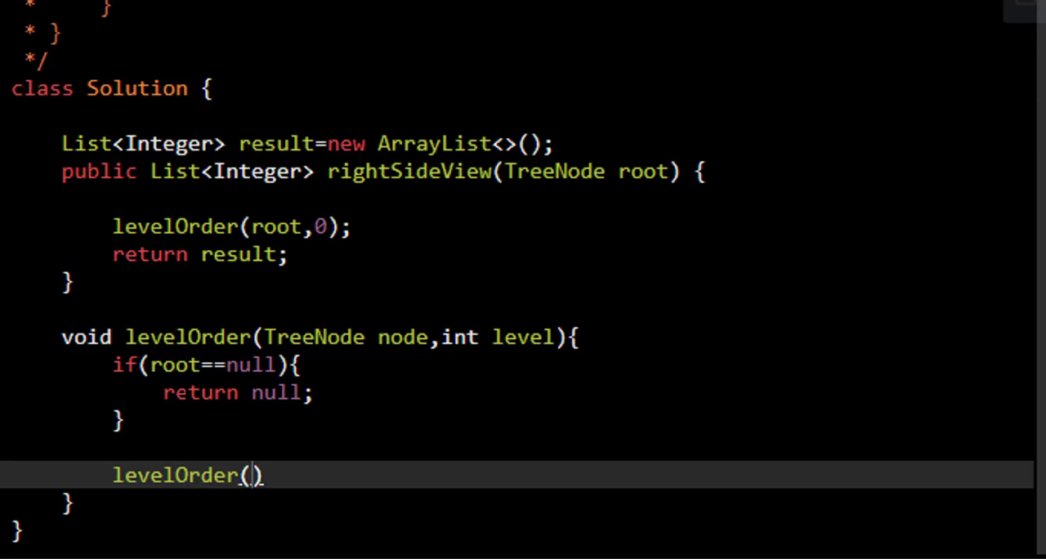
text(node.right)
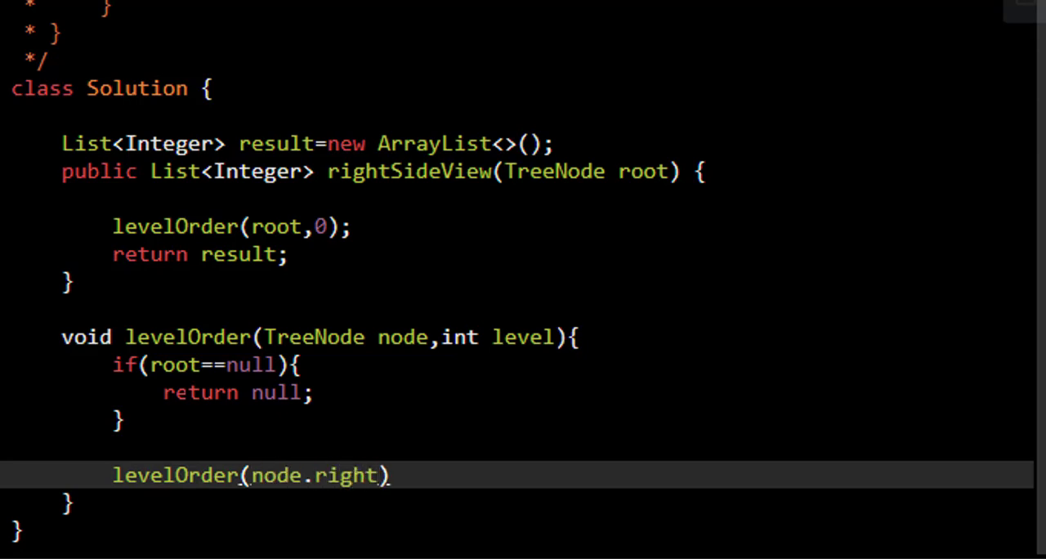
text(,level+1)
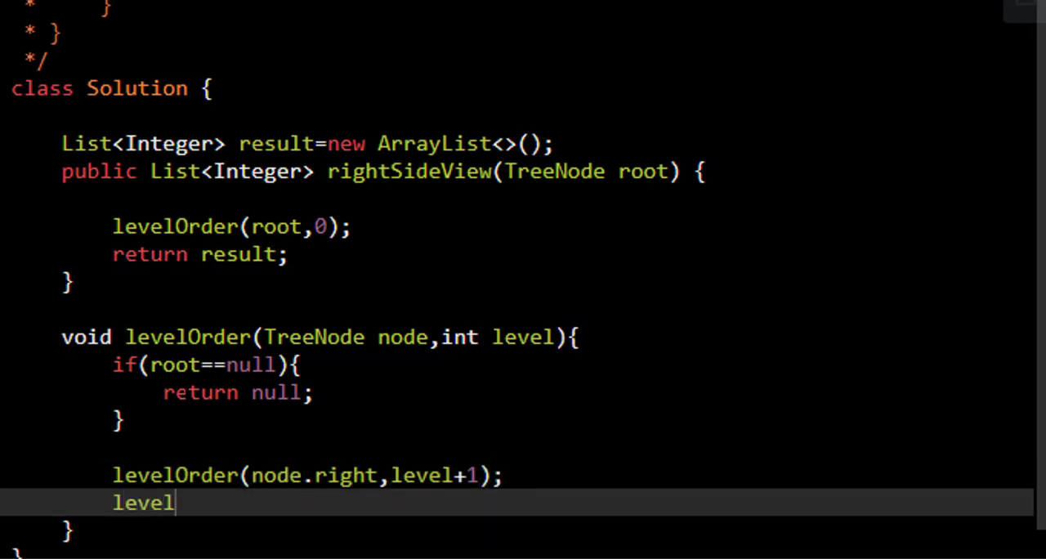
text(Order)
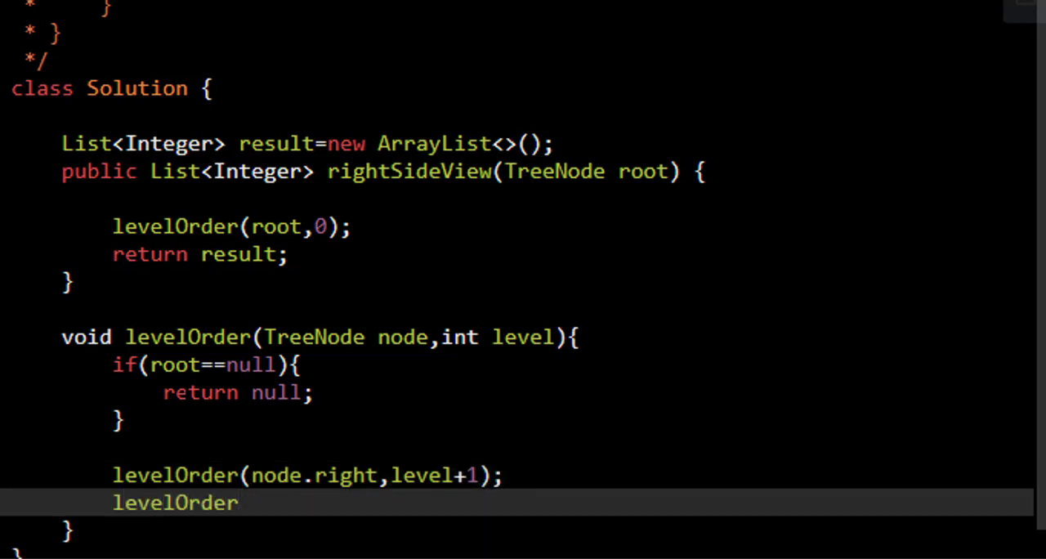
text((node.left,level+1);)
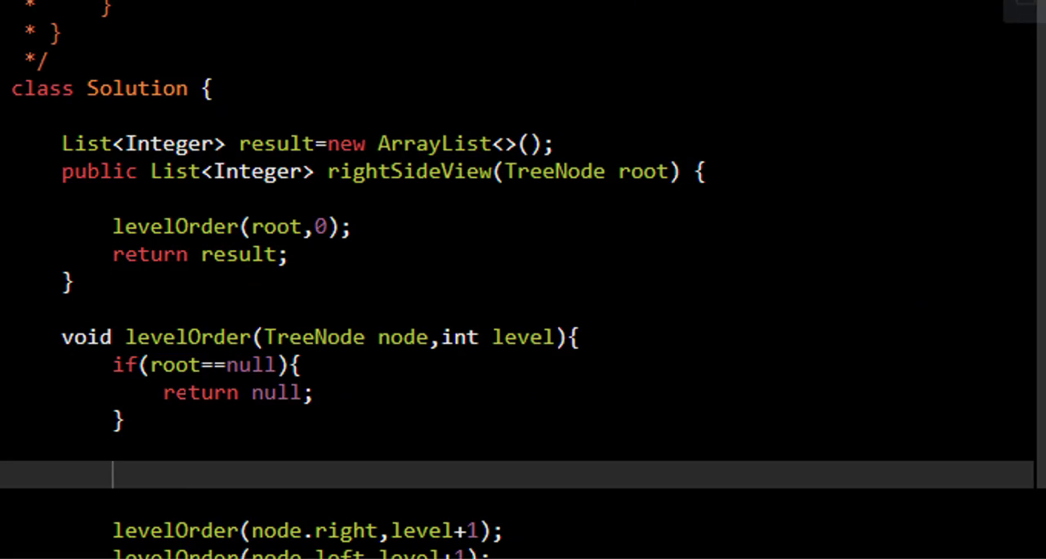
- Add if(result.size()==level) result.add(node.val); above the recursive calls
text(if()
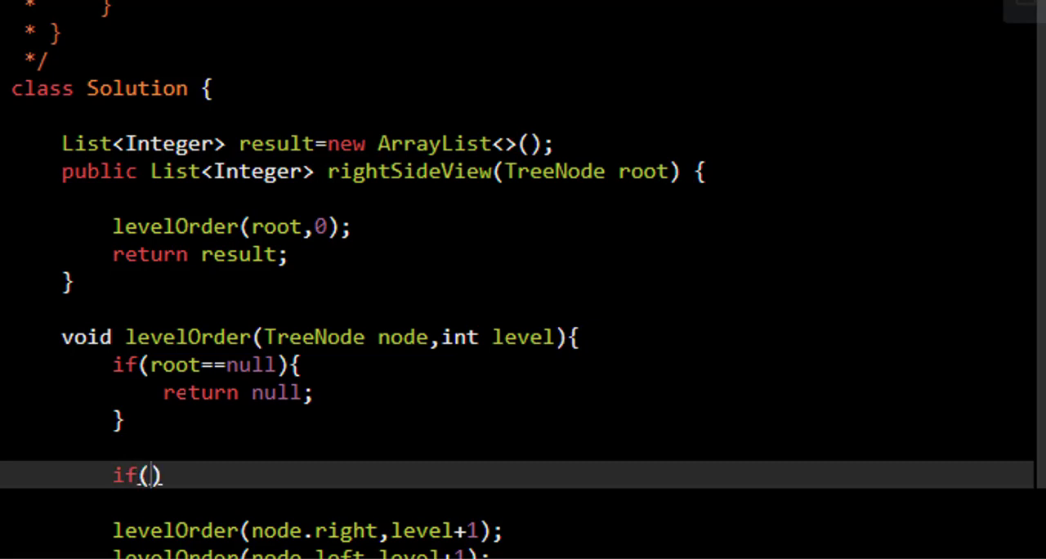
text(result.s)
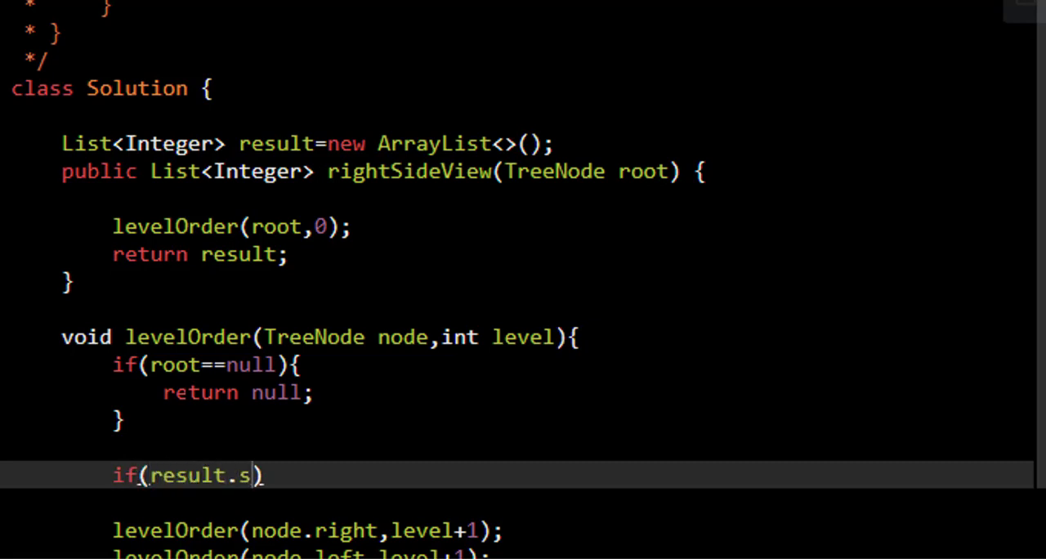
text(ize()==level){)
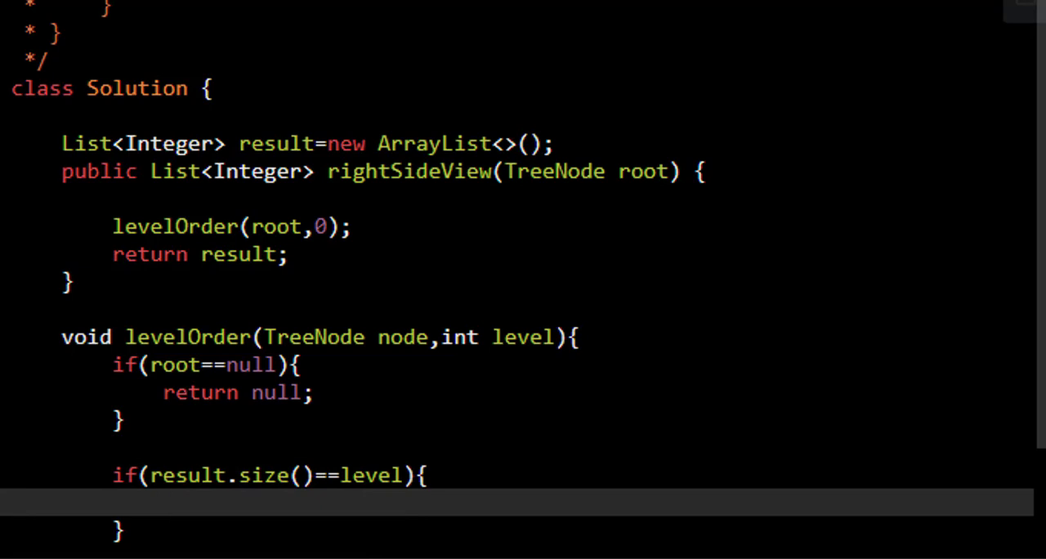
scroll(down, 3)
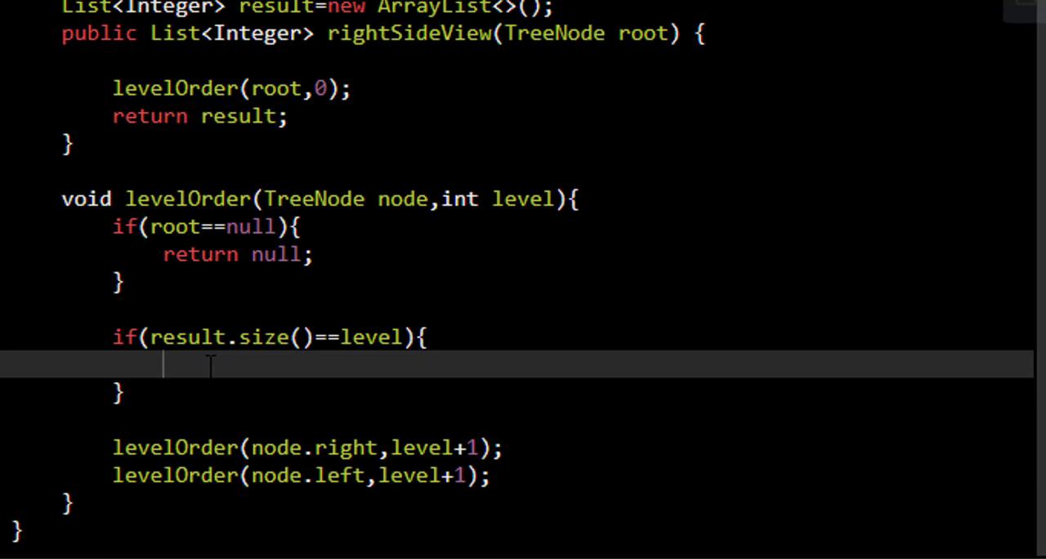
text(result.add()
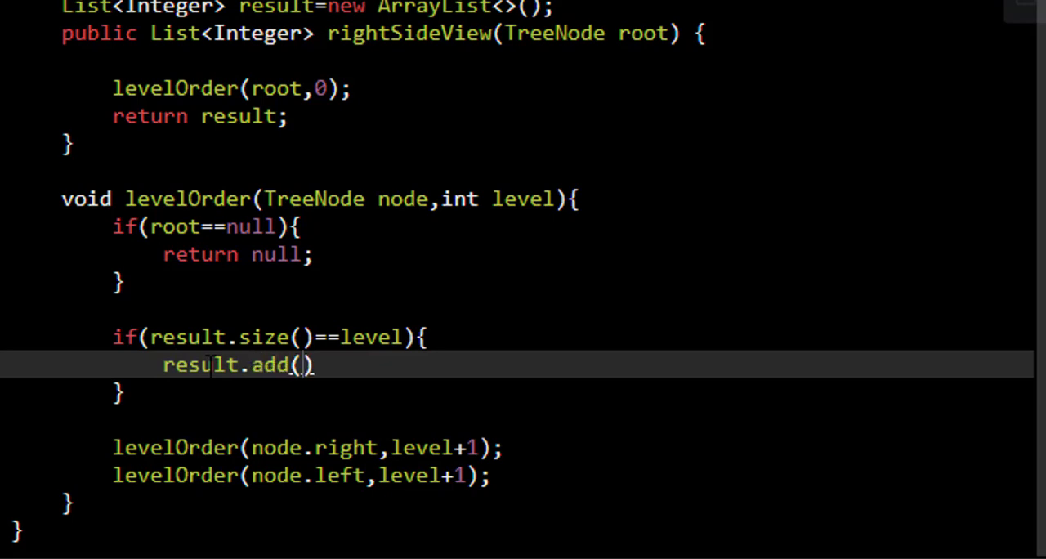
text(node.val)
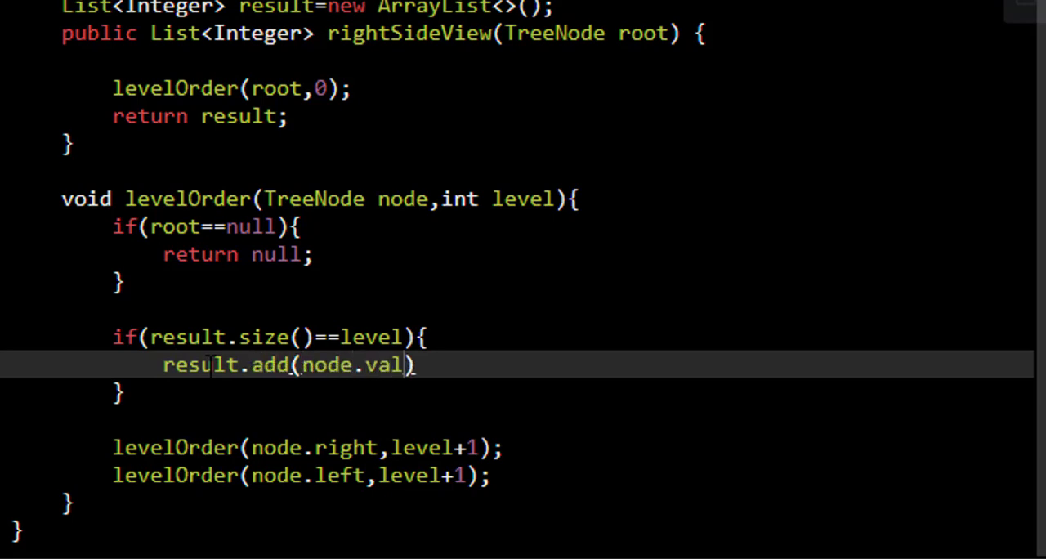
text(;)
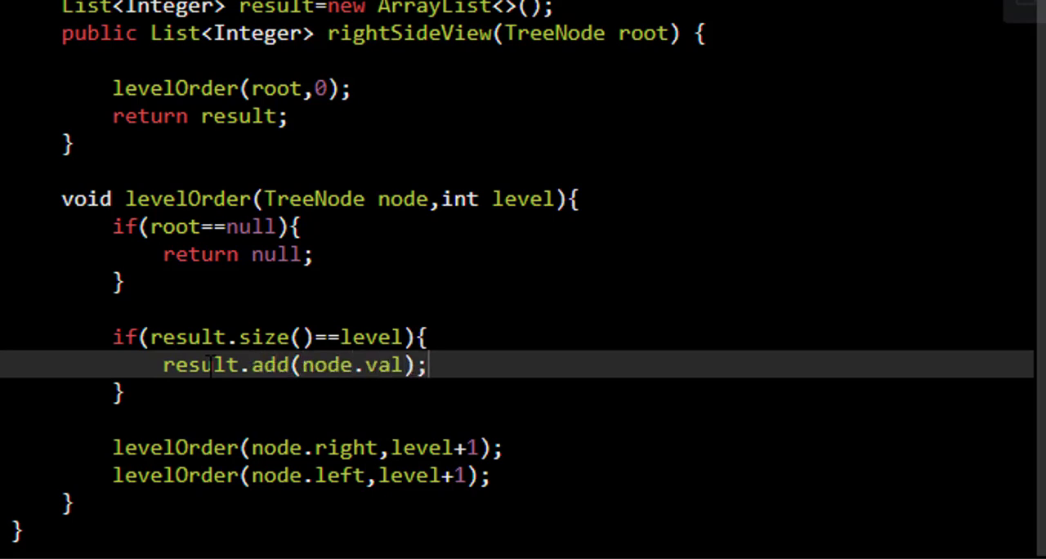